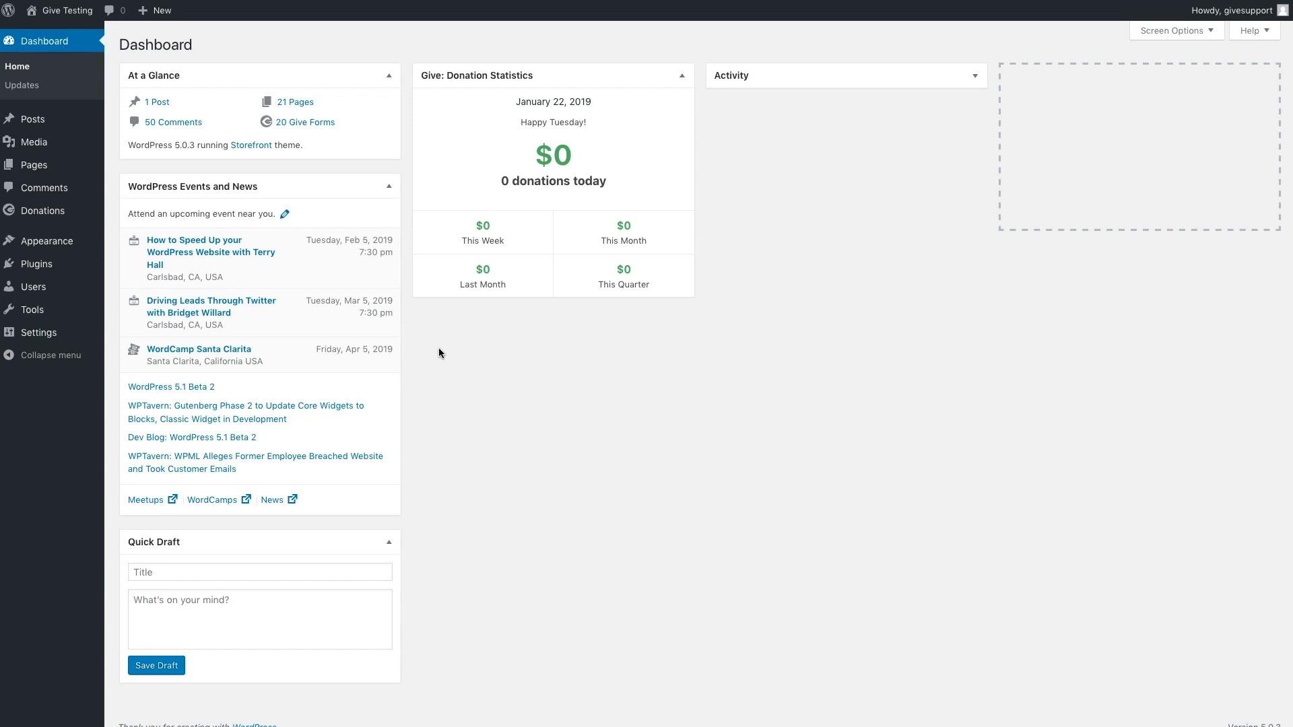
mouse_move(428, 344)
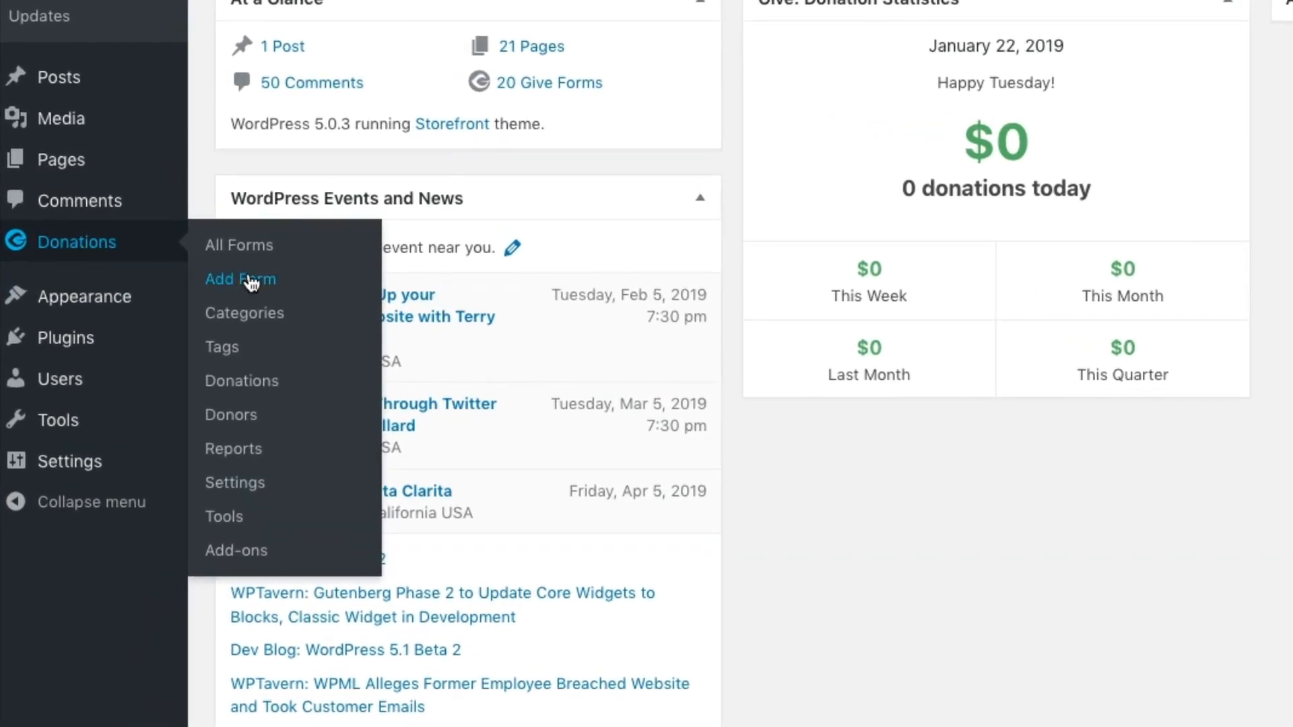
- Create a new donation form titled 'Protect the Red Pandas' with the red panda photo as featured image
left_click(239, 279)
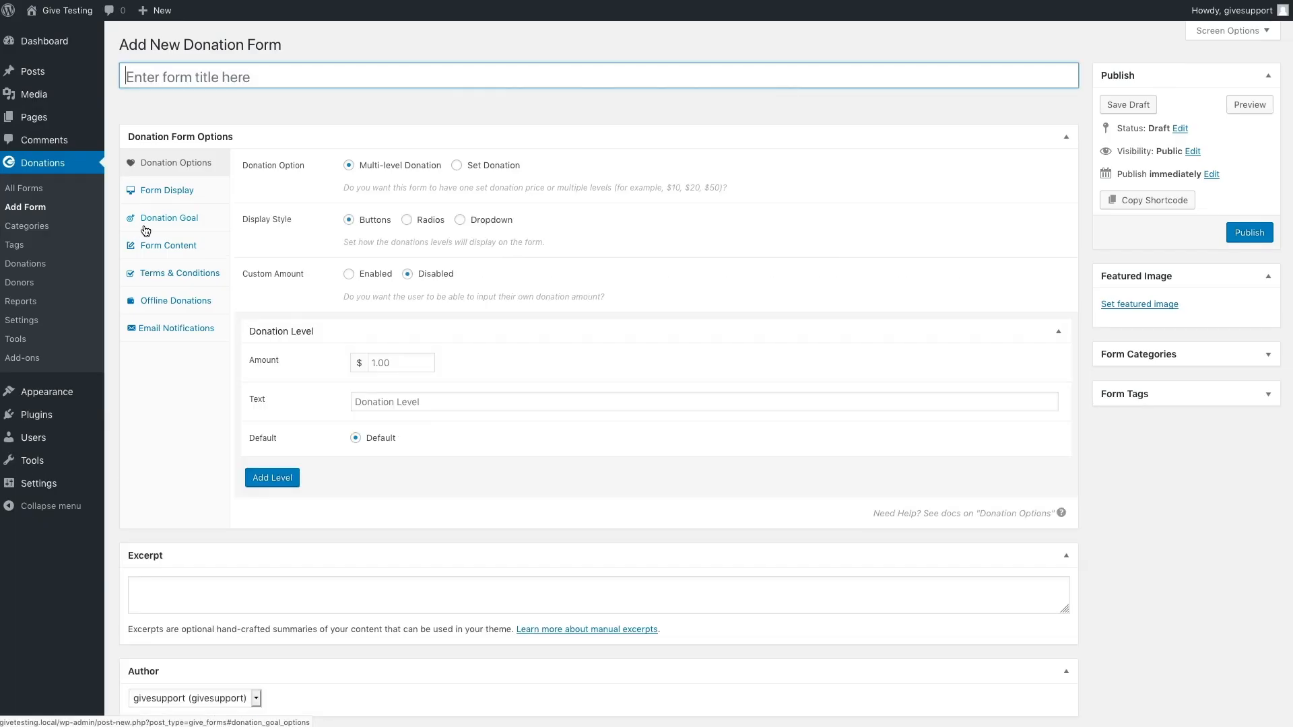
type("Prote")
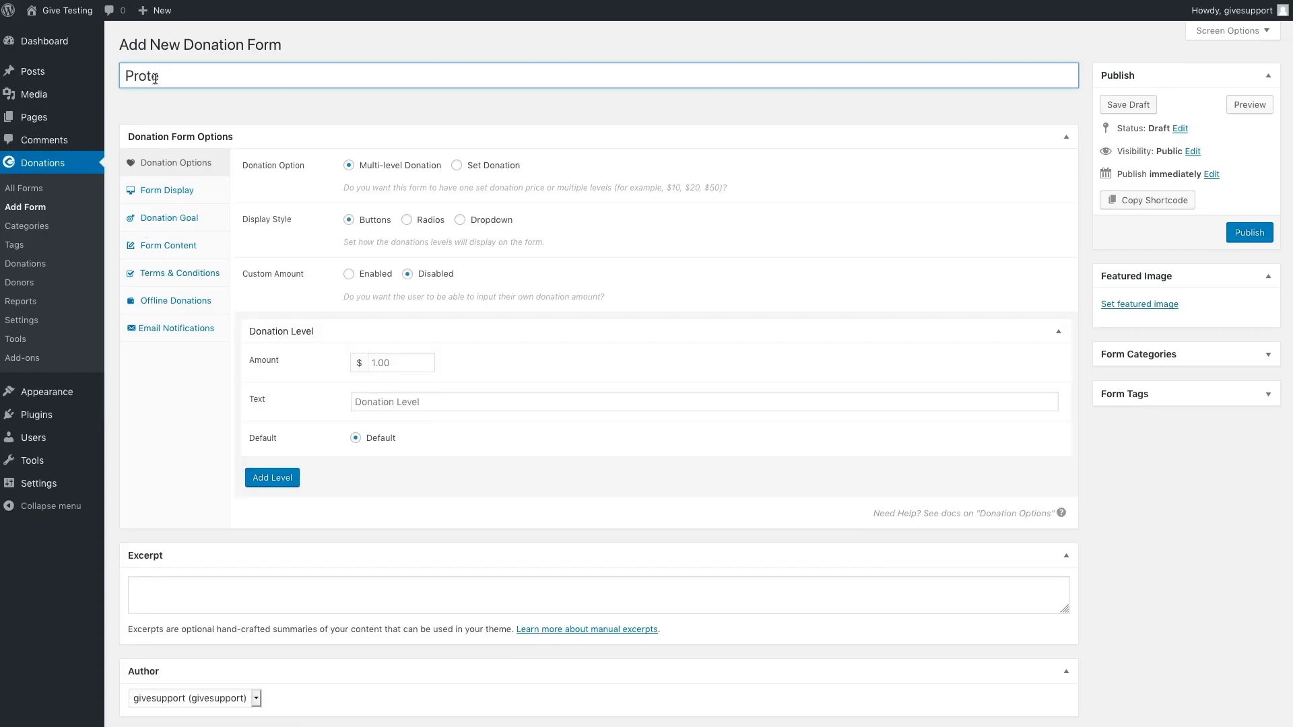
type("ct the Red Pandas")
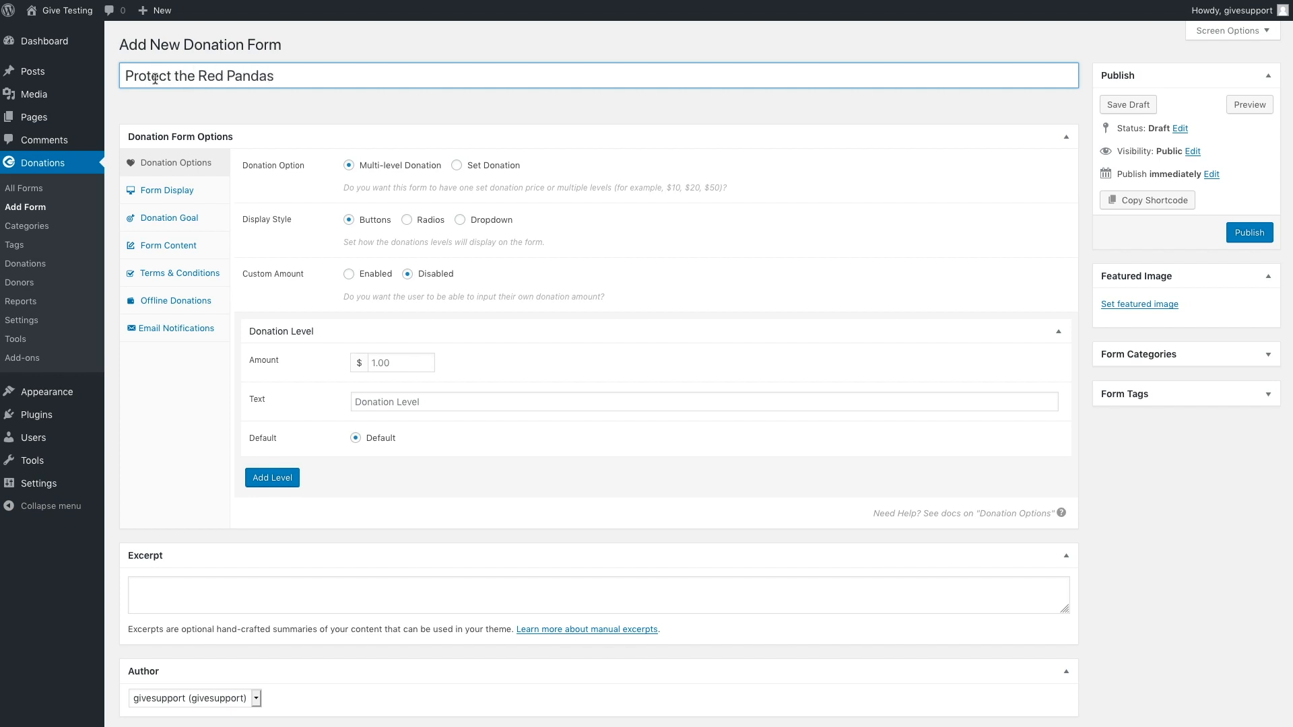
left_click(1140, 304)
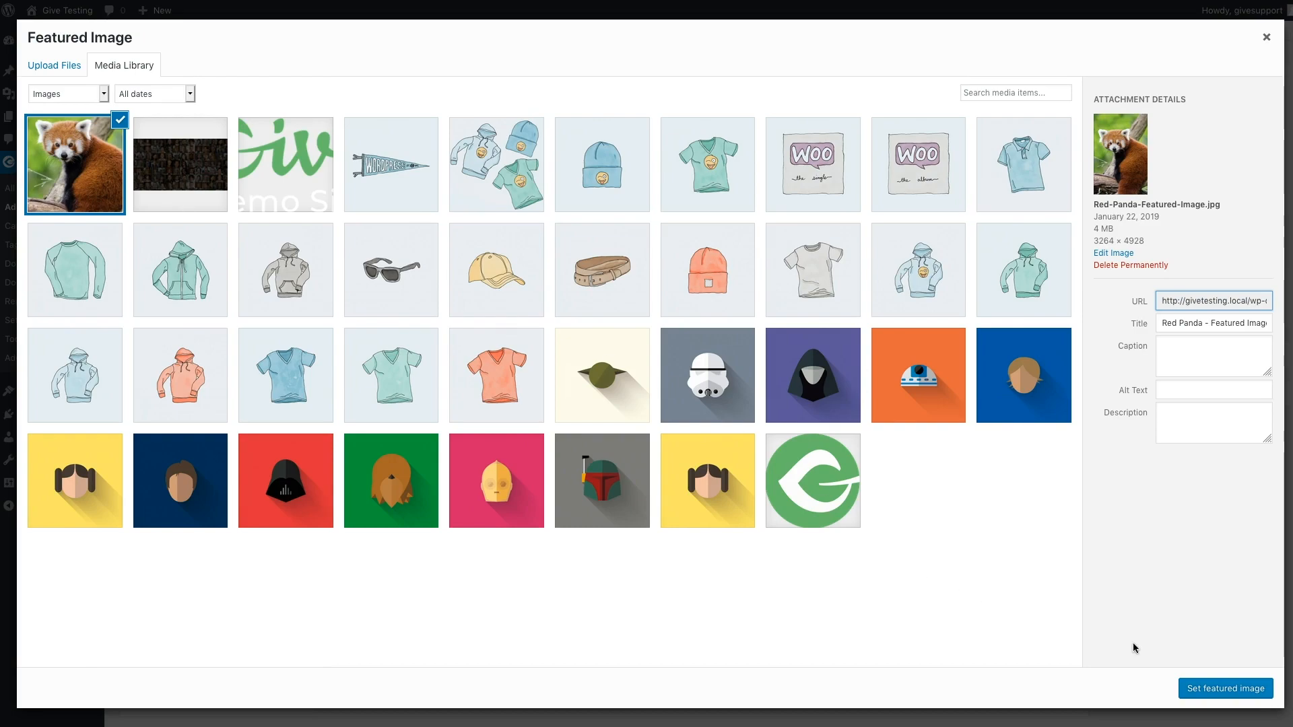
left_click(1224, 688)
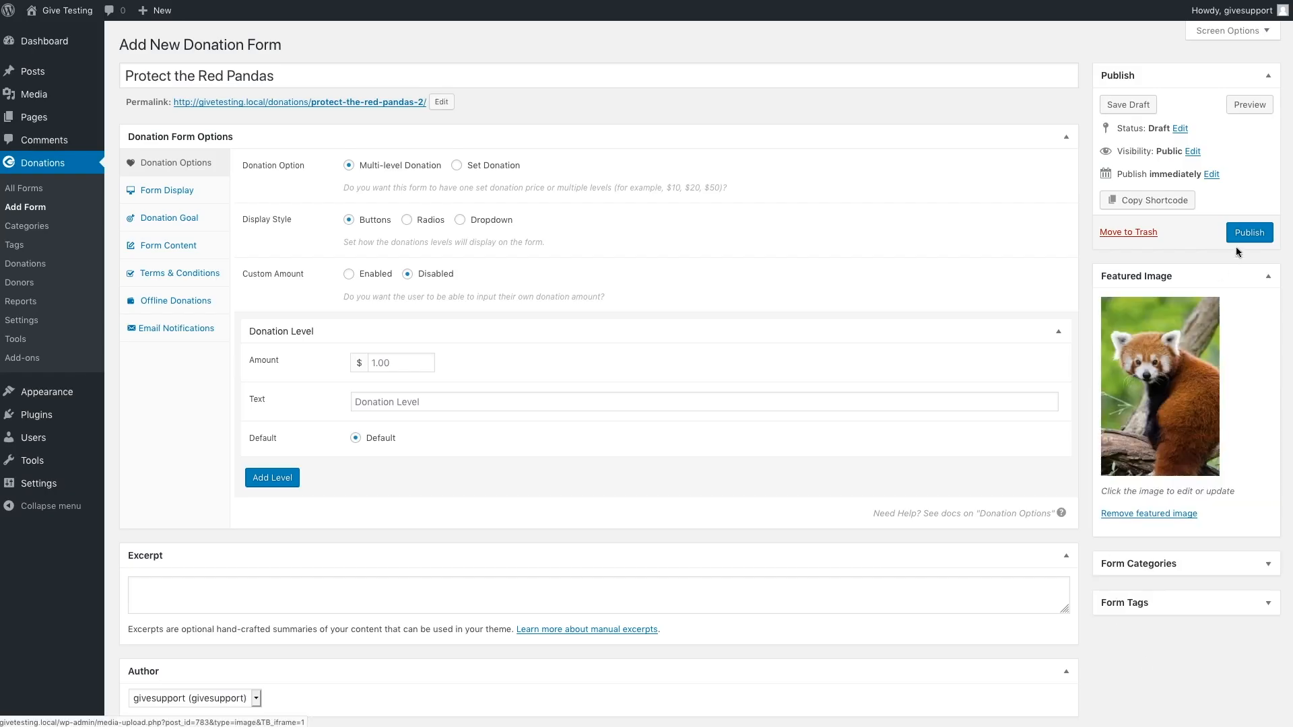
- Publish the new form and preview it on the site
left_click(1248, 231)
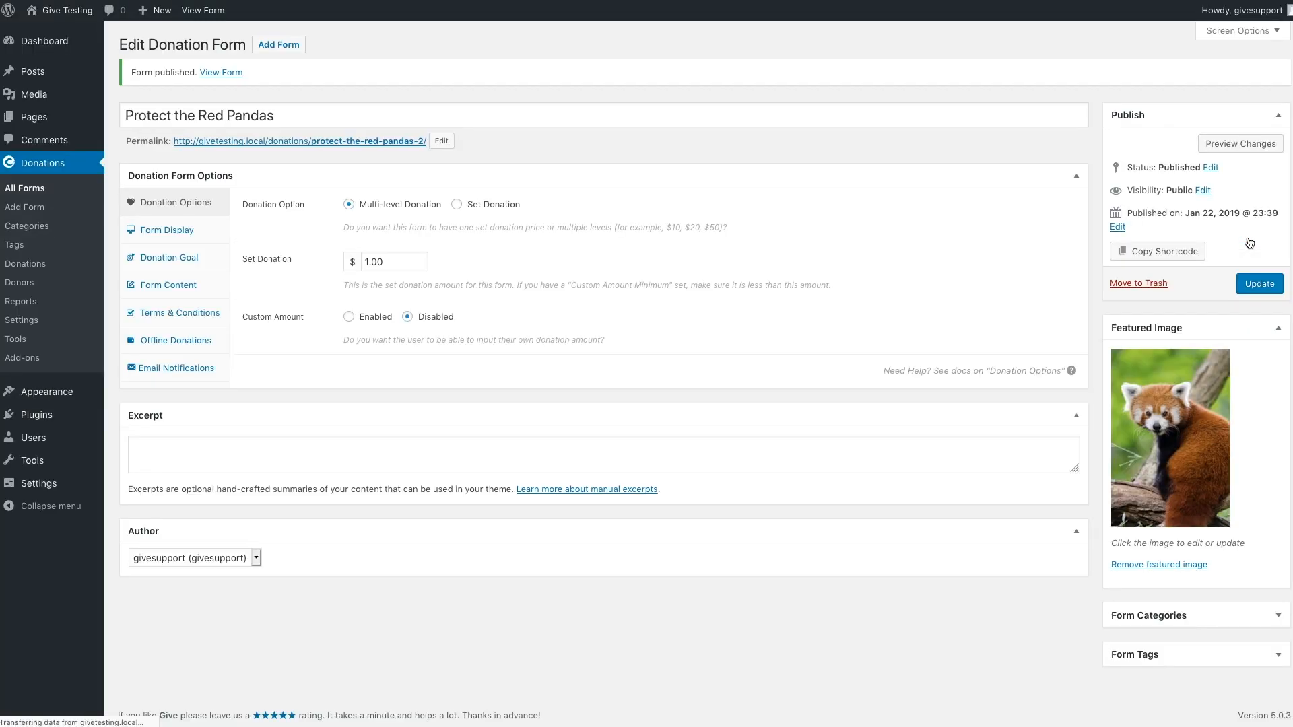
left_click(348, 203)
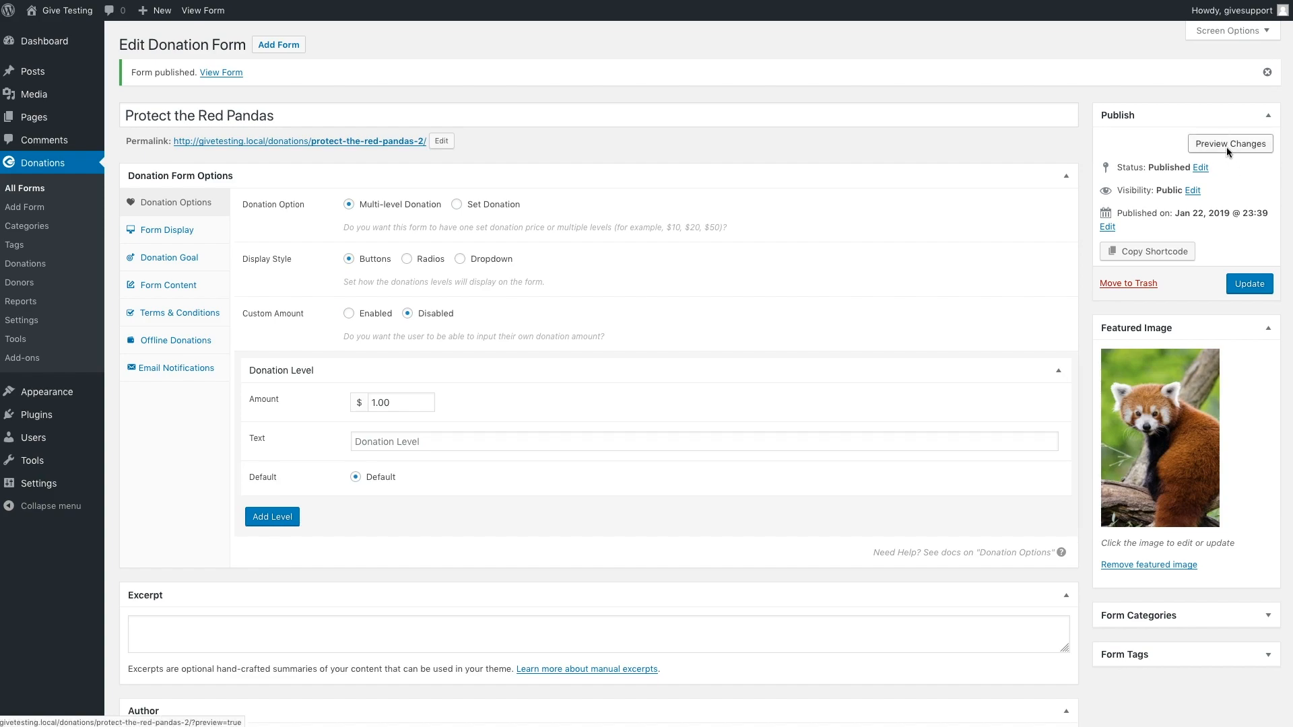
left_click(1230, 144)
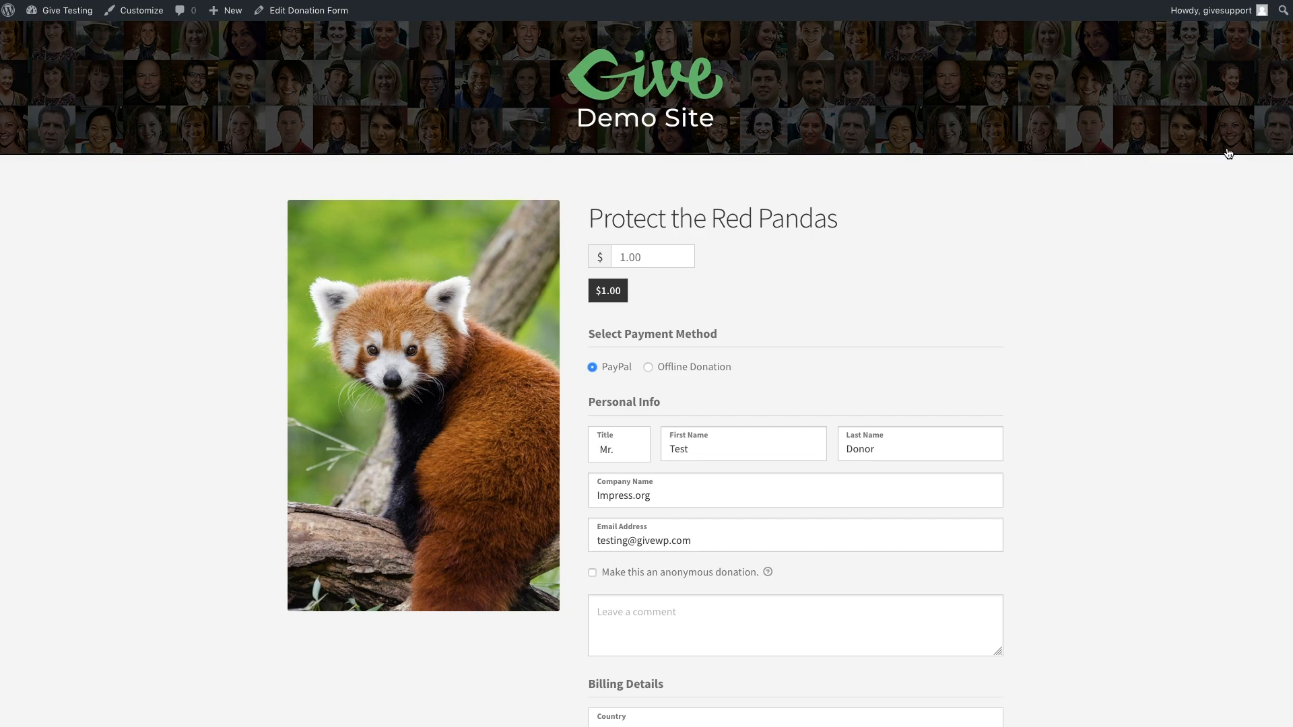
- Return to editing the published Protect the Red Pandas form from the admin toolbar
left_click(307, 9)
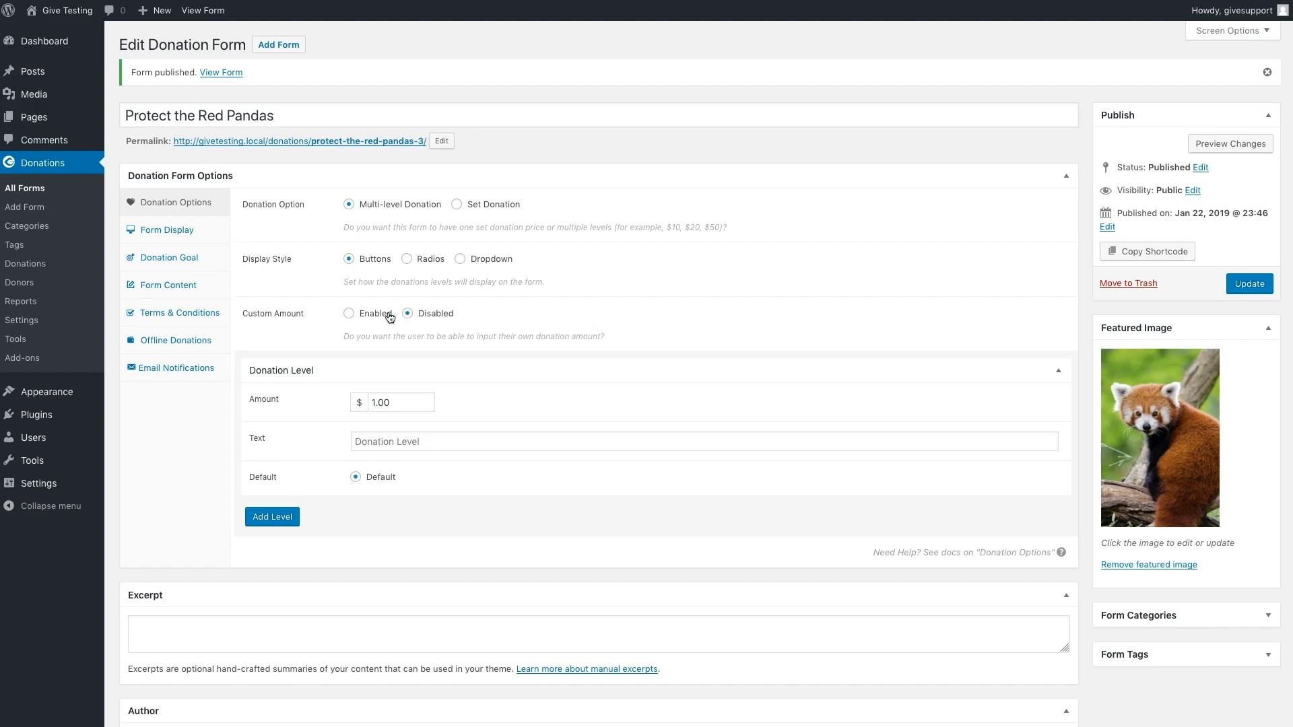
- Enable custom amounts with a $10.00 minimum and add another donation level
left_click(349, 313)
type("10")
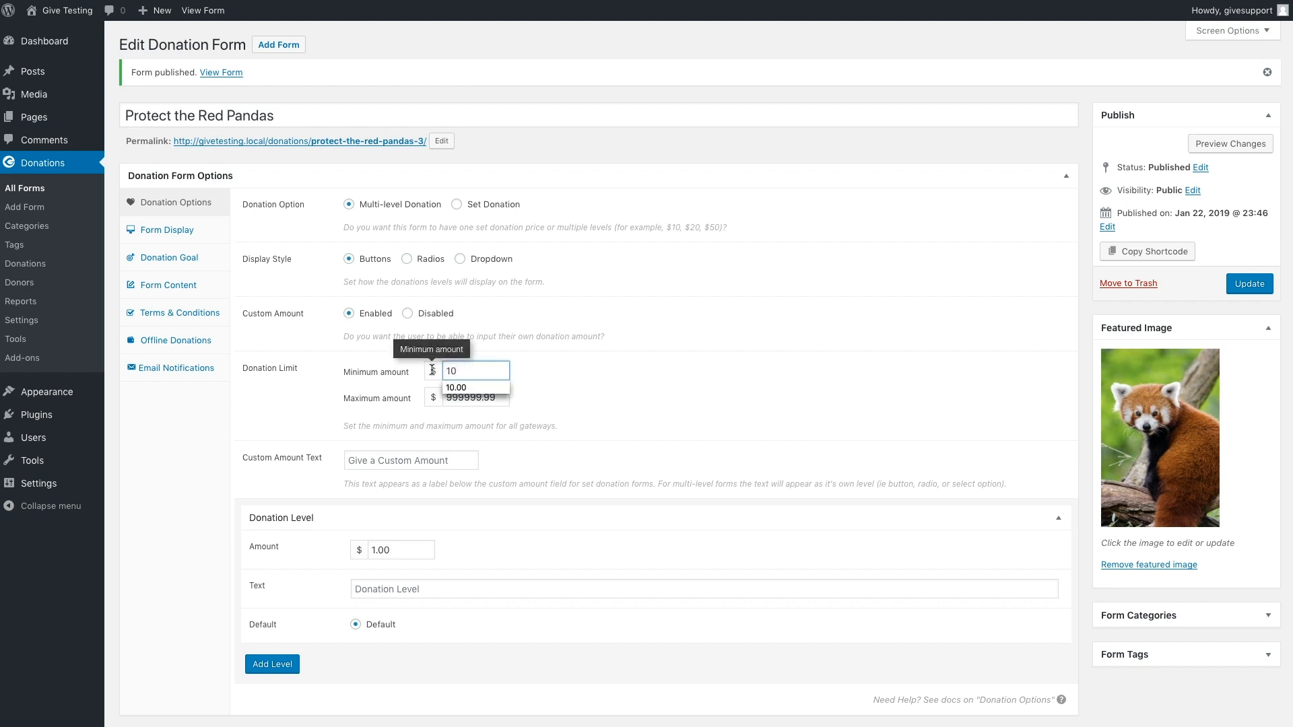
left_click(606, 403)
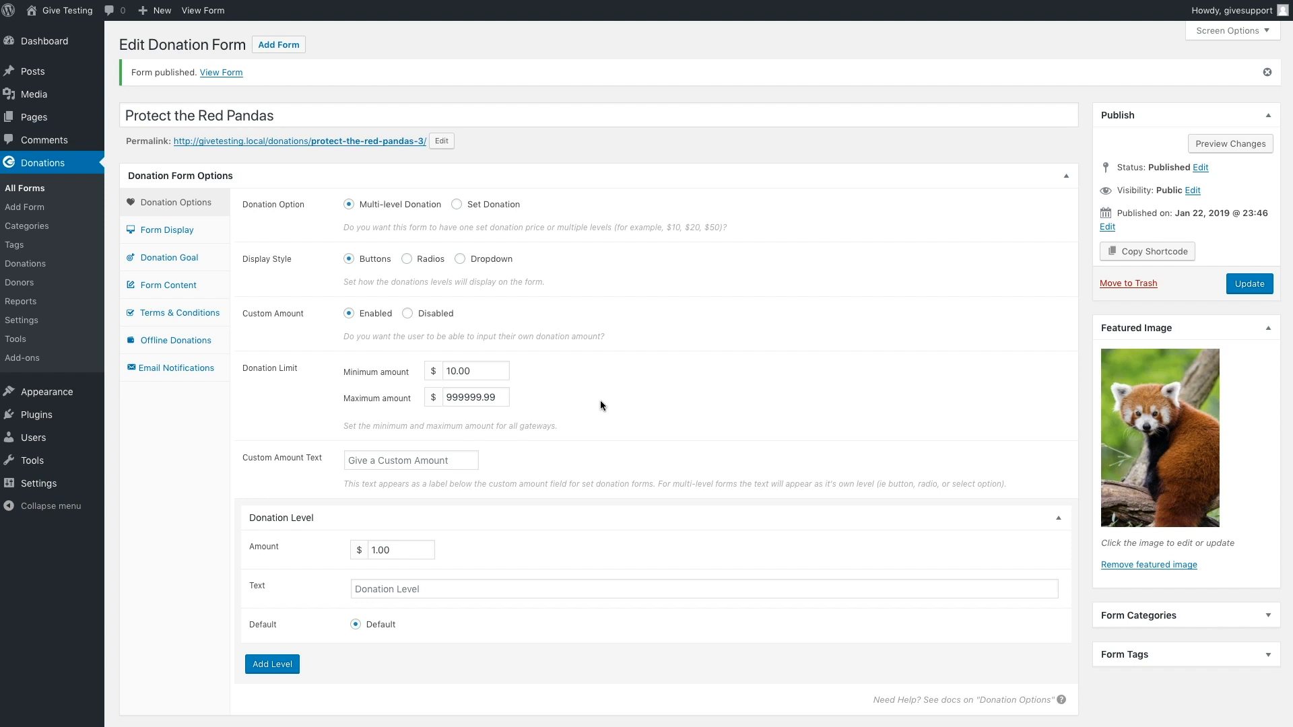
left_click(272, 664)
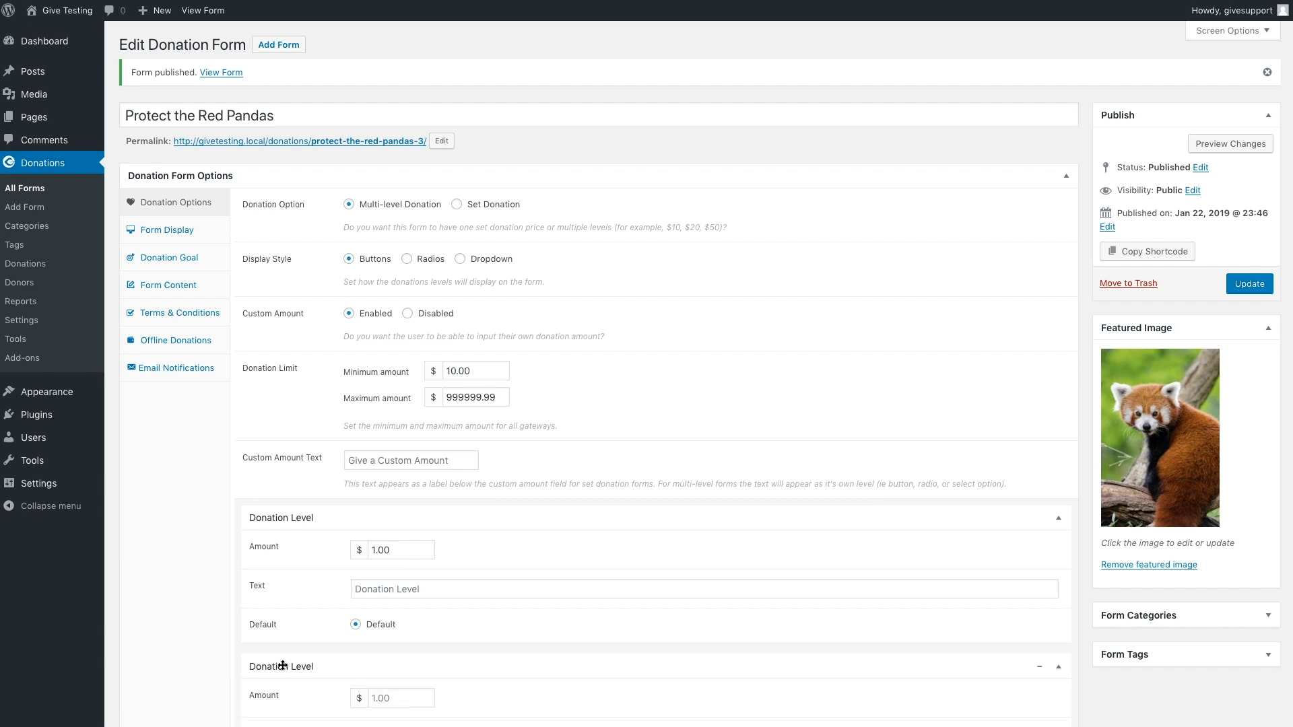
scroll("down", 3)
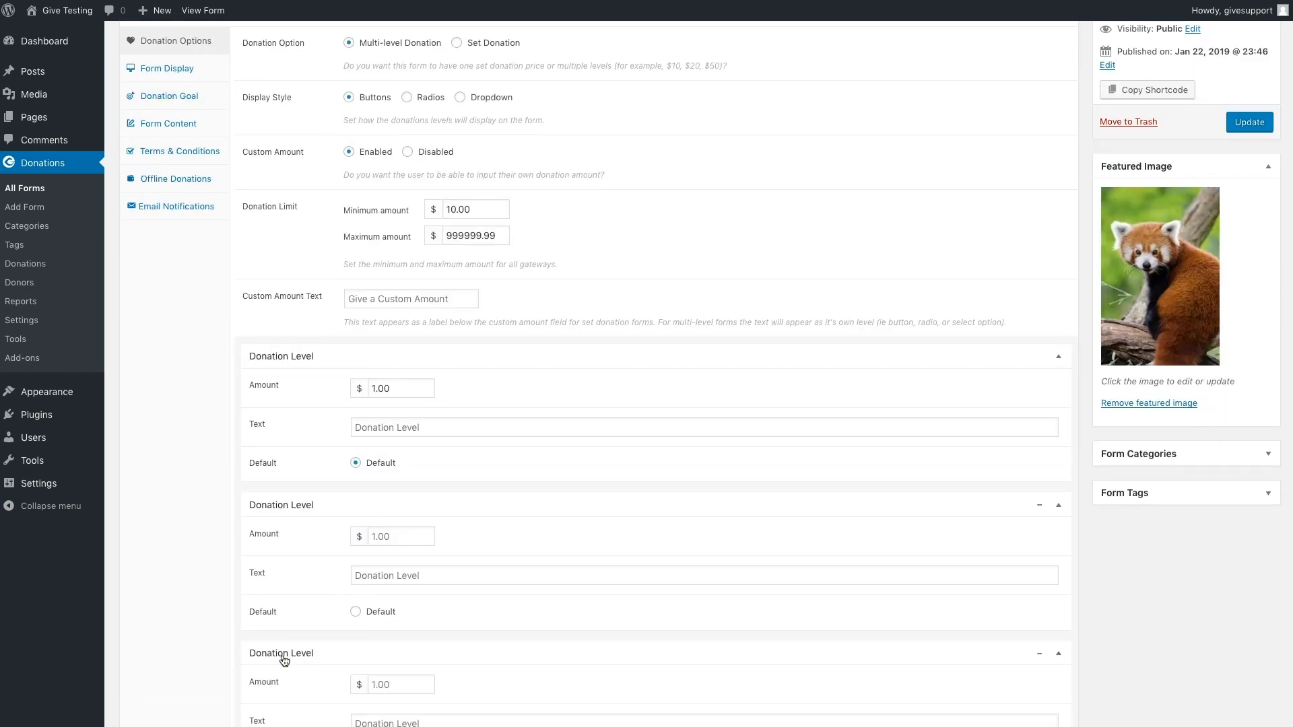
scroll("down", 3)
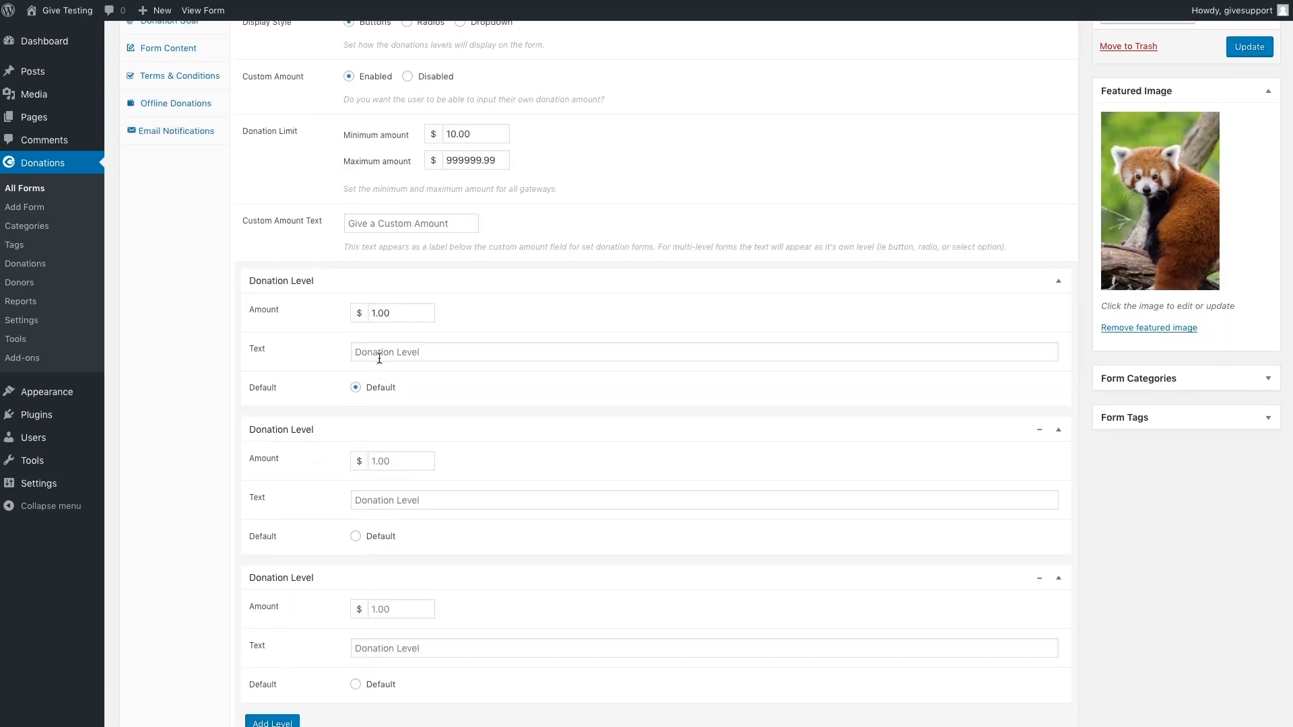
- Set the donation level amounts to $10, $25 and $50
left_click(400, 312)
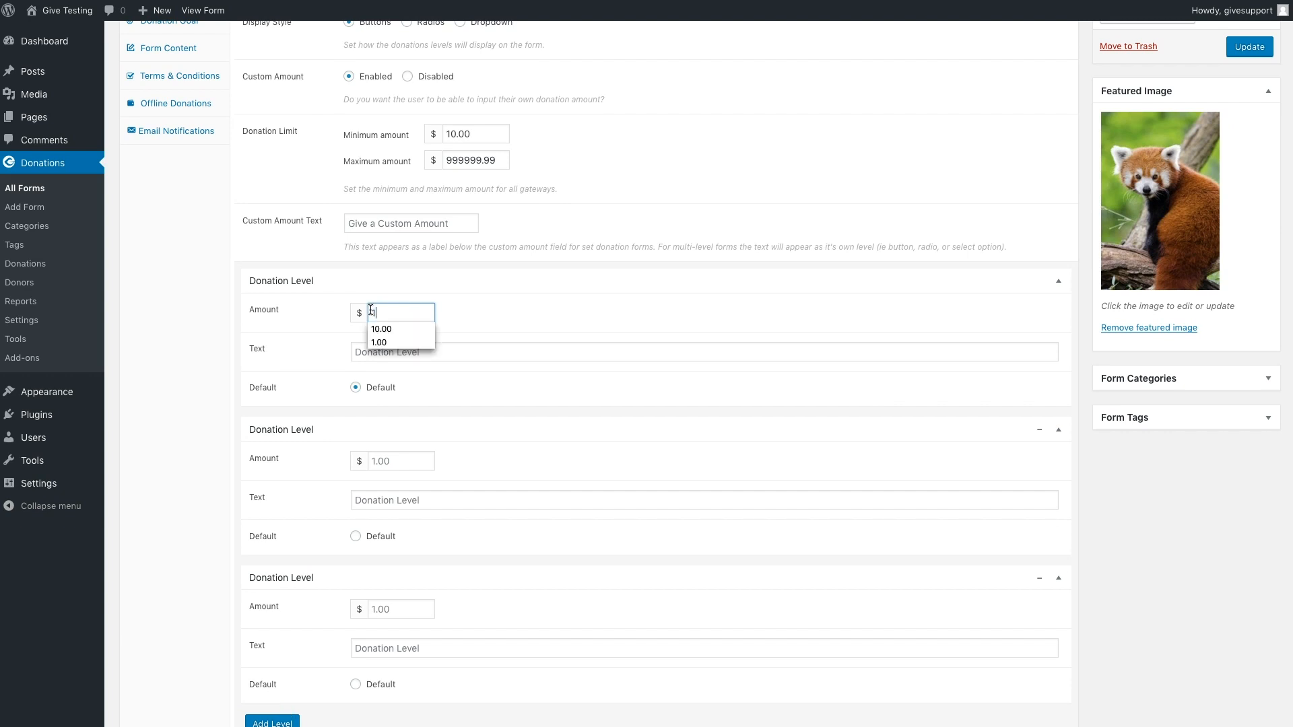
type("10")
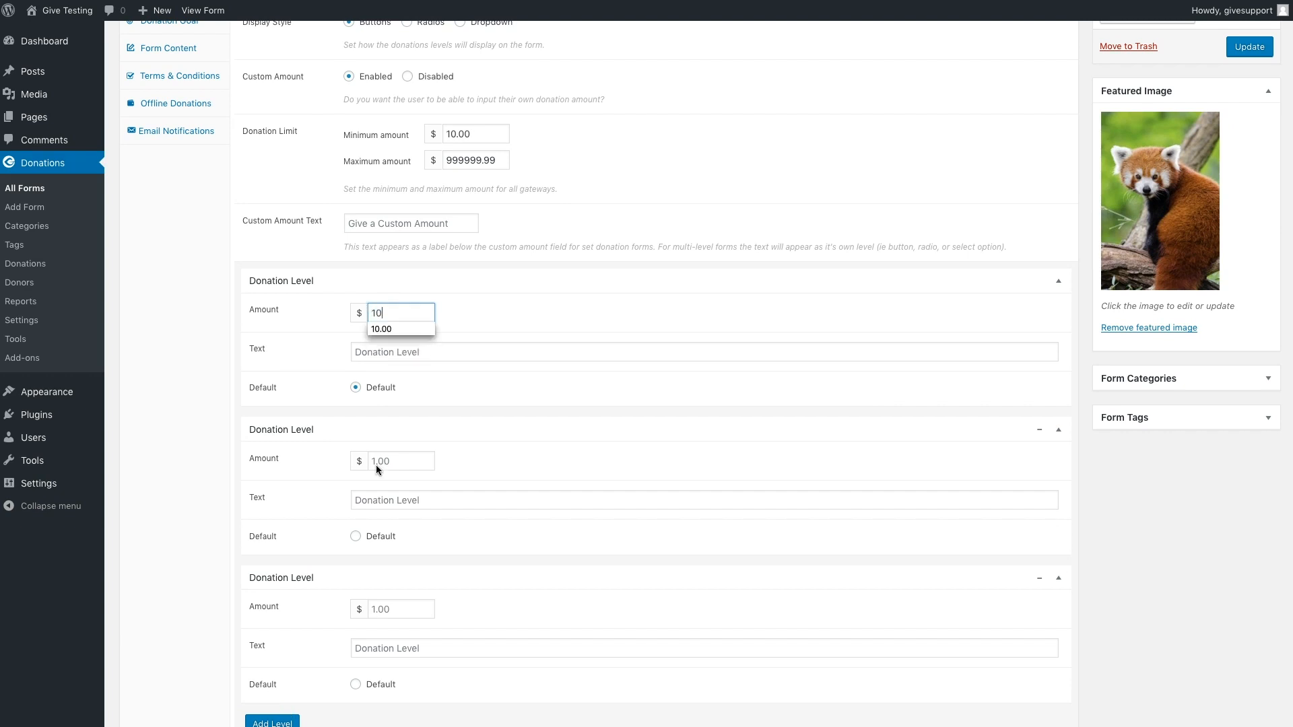
left_click(401, 460)
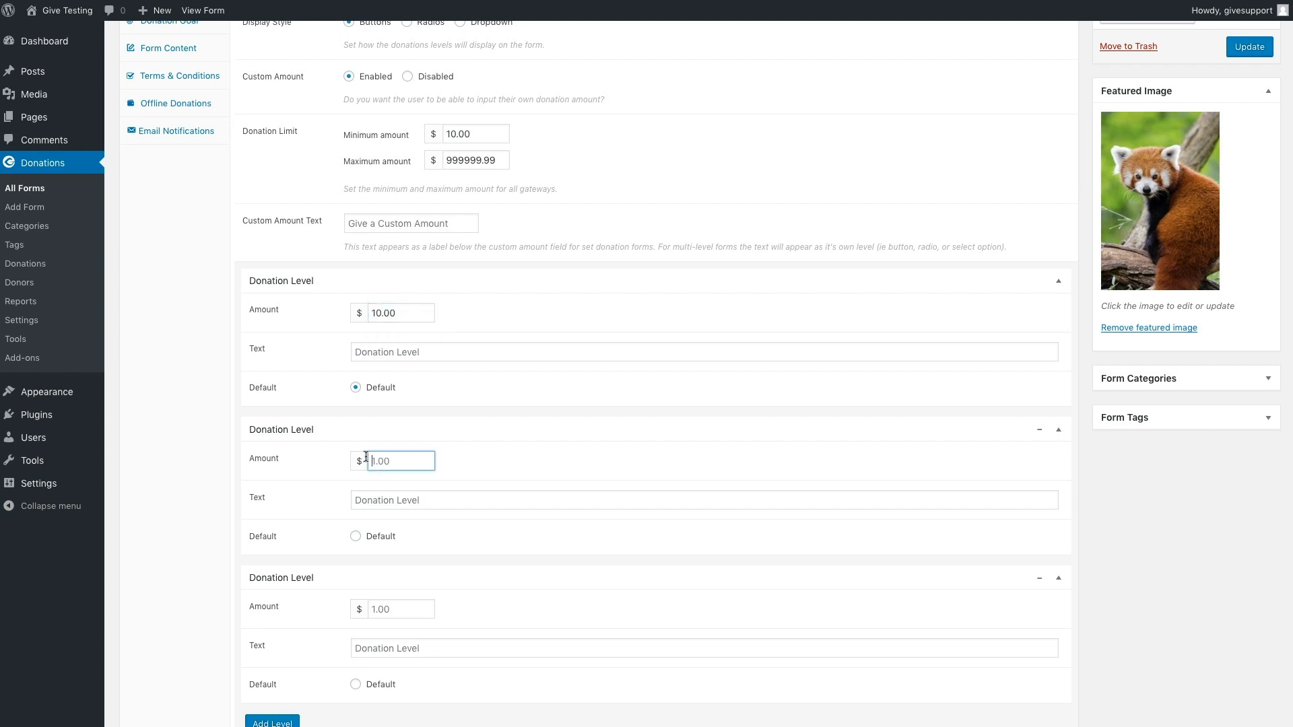
type("25.00")
left_click(400, 609)
type("50")
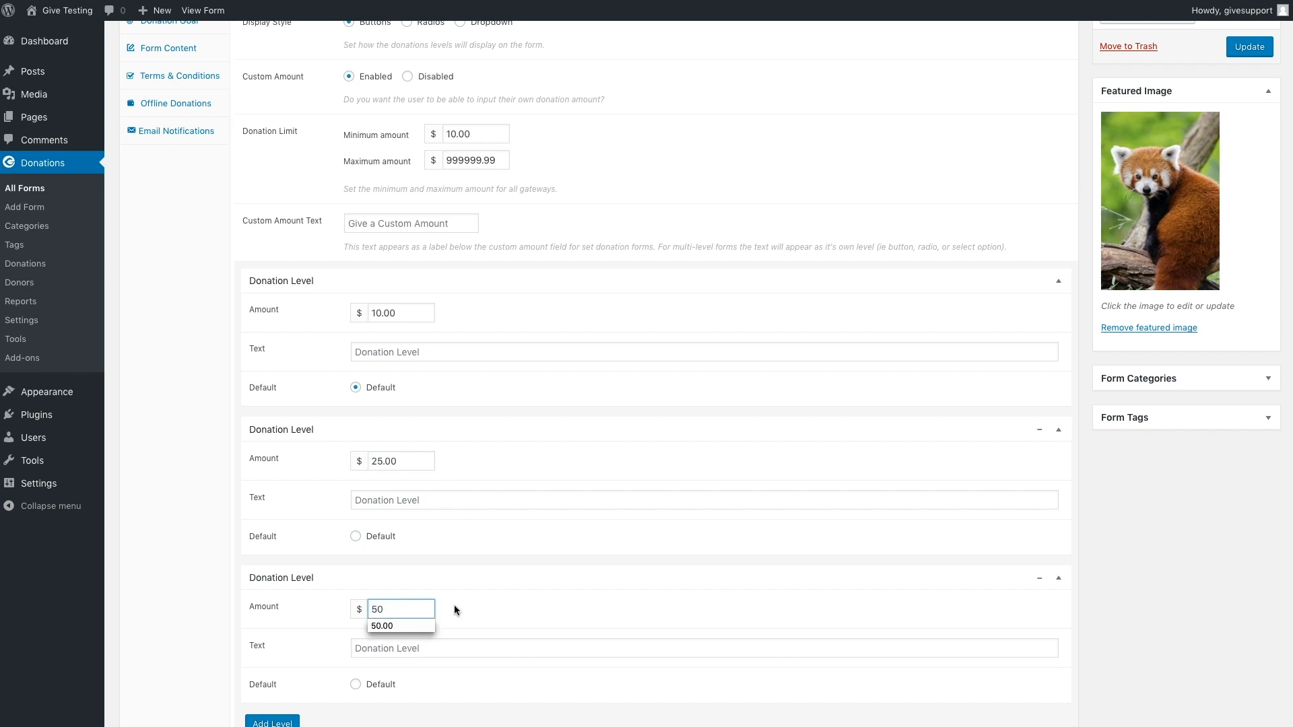
left_click(381, 626)
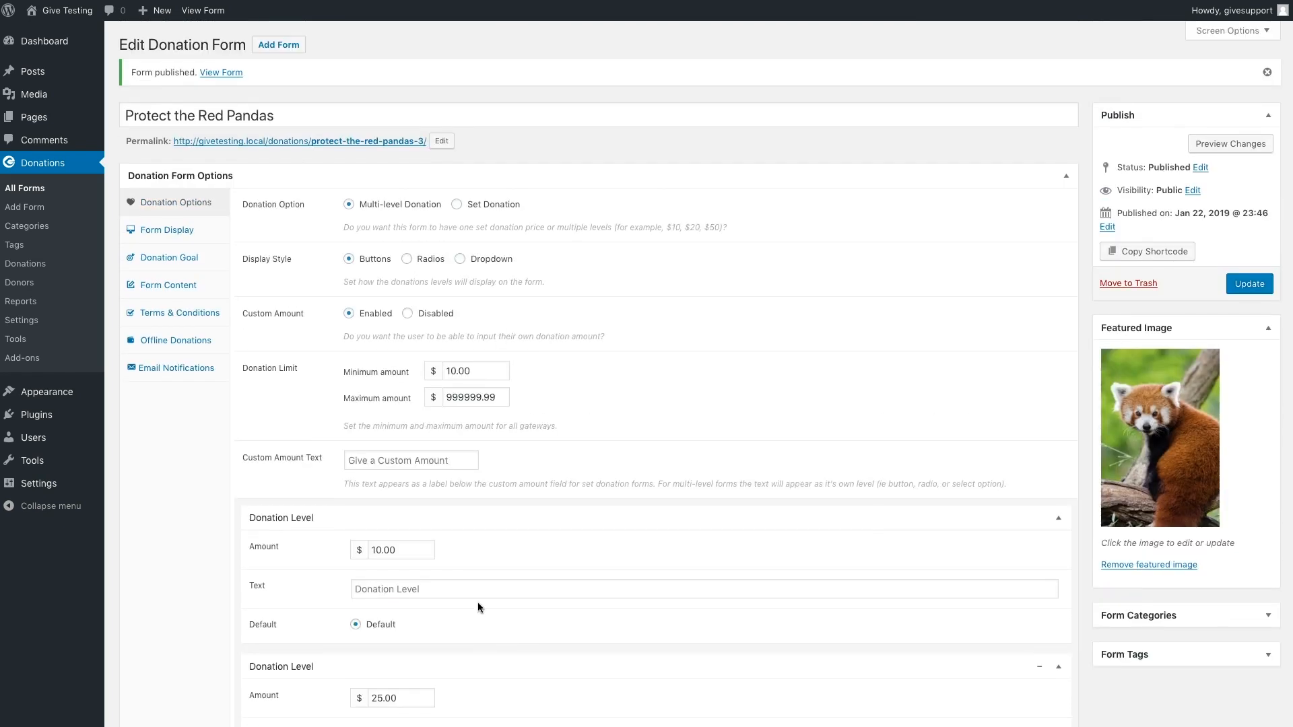
- Bring up the Donation Goal settings in Donation Form Options
left_click(168, 229)
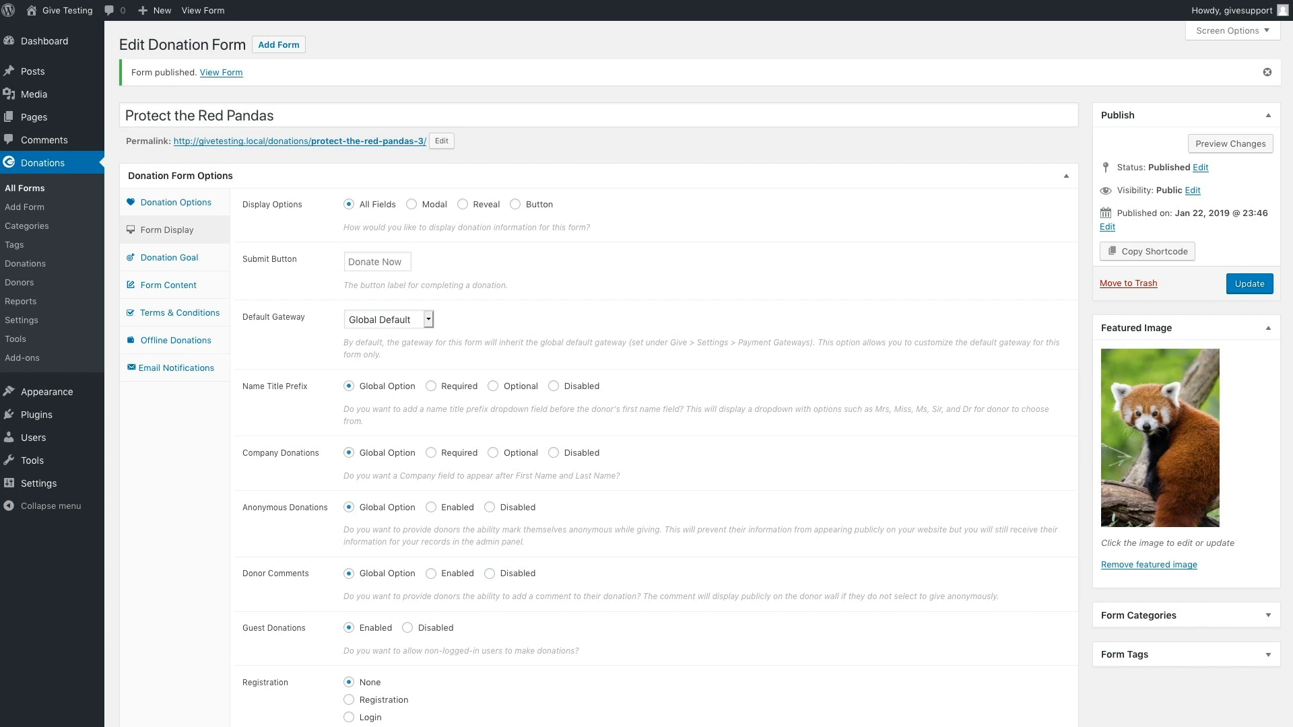
left_click(170, 257)
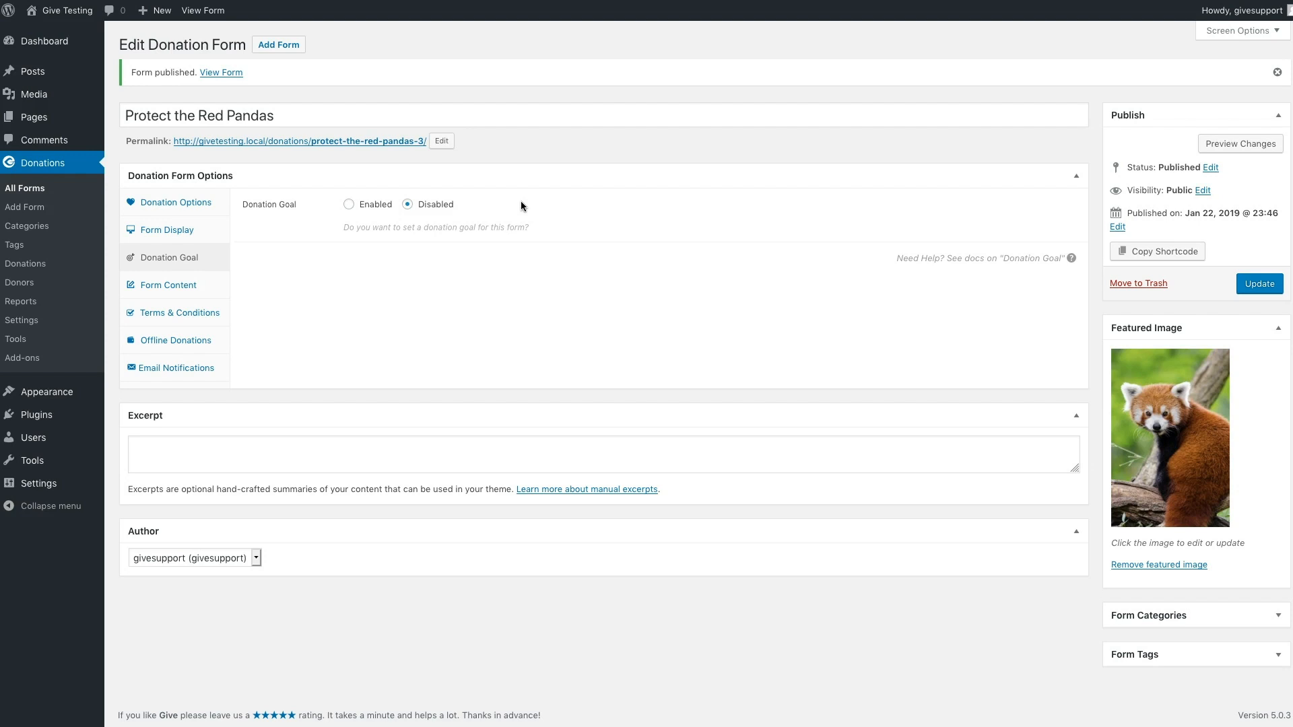
mouse_move(373, 208)
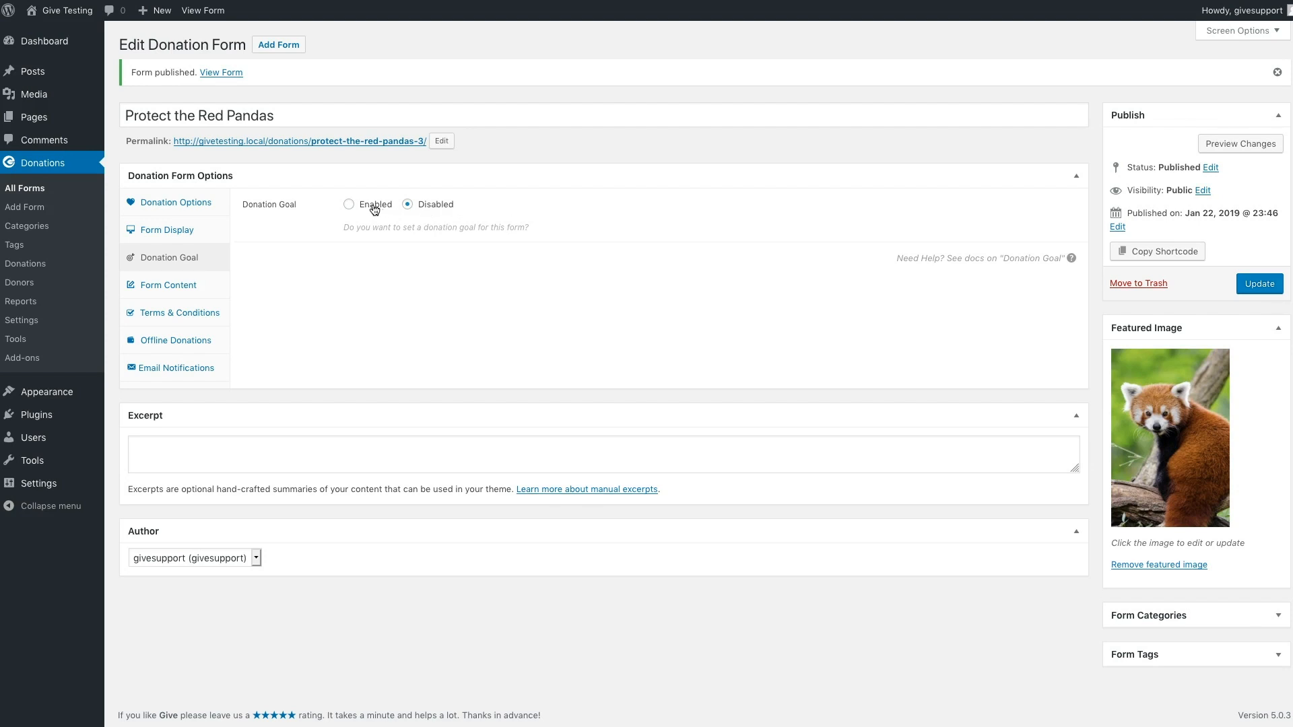
- Enable a $10,000 donation goal with dark red #9c1a04 progress bar colour
left_click(349, 203)
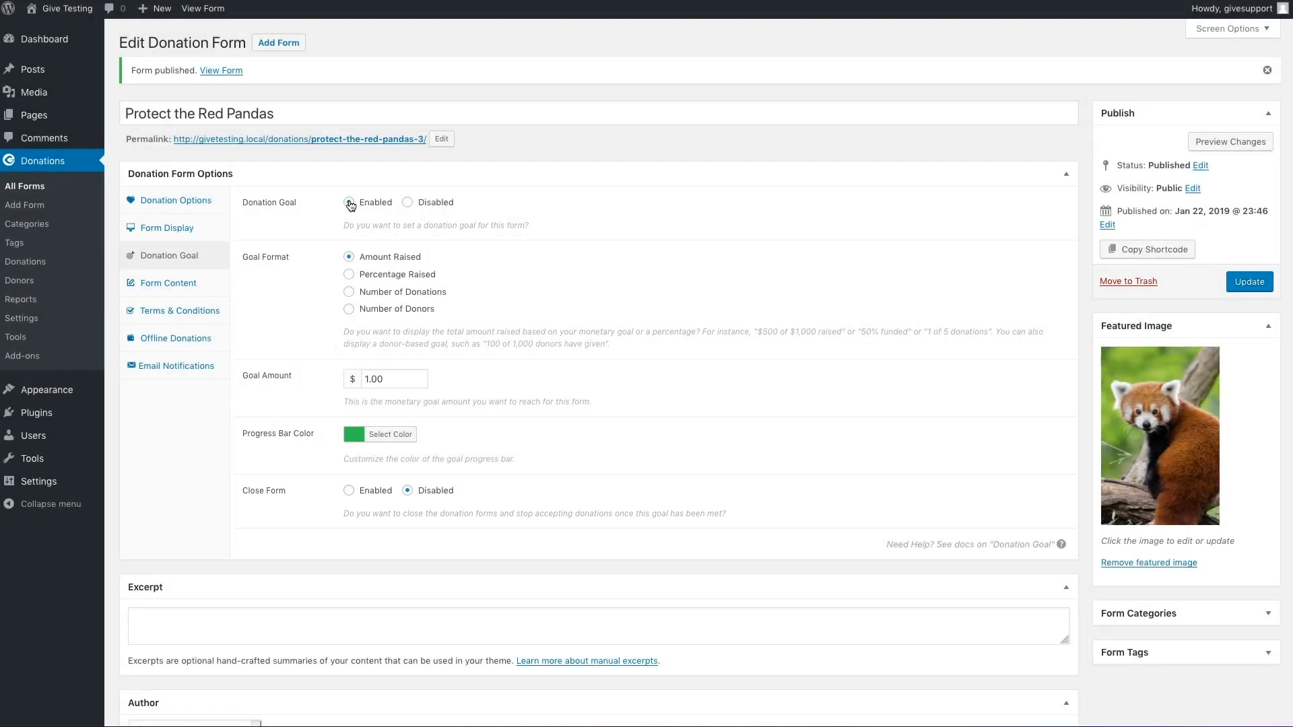
left_click(349, 202)
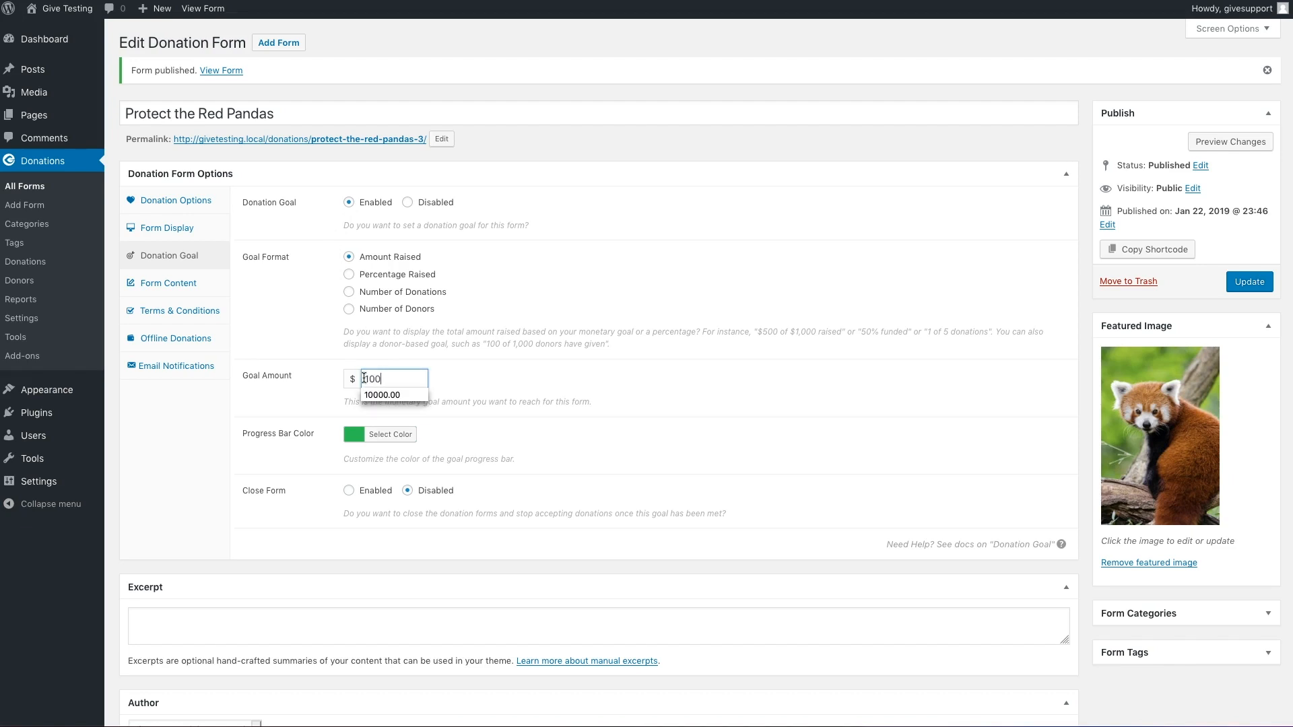
left_click(383, 395)
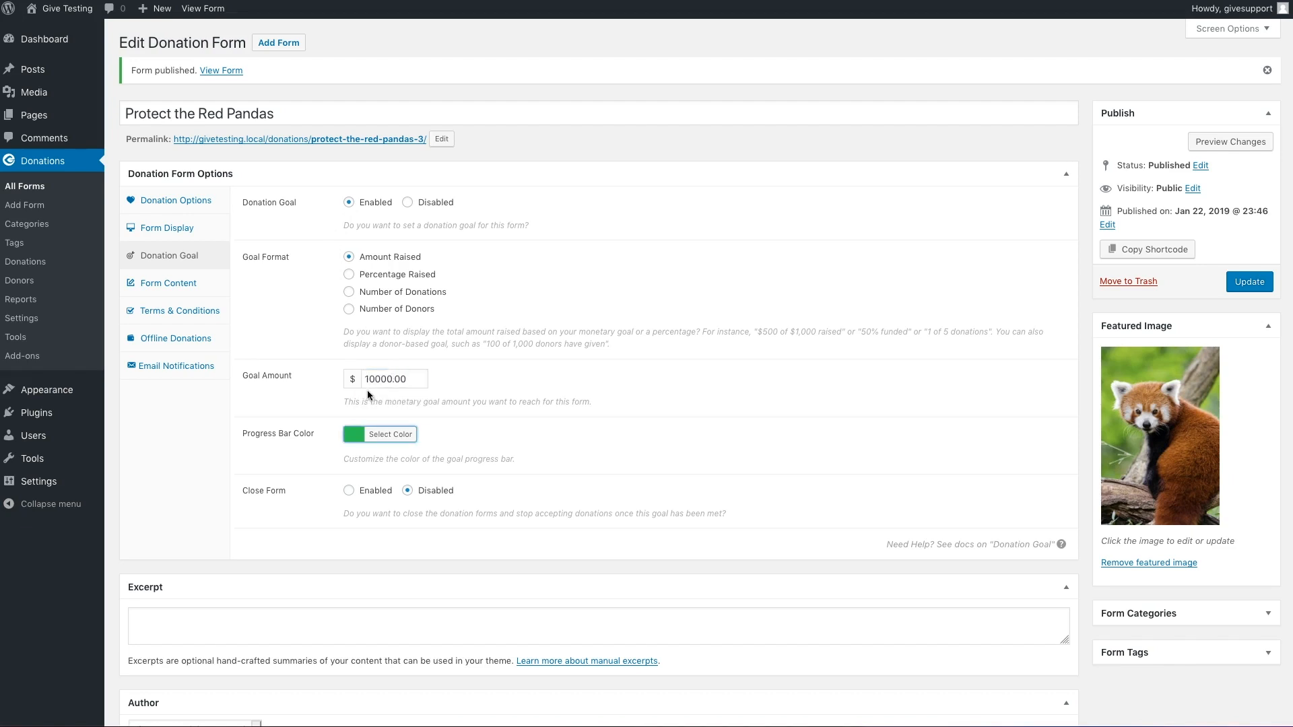
left_click(390, 434)
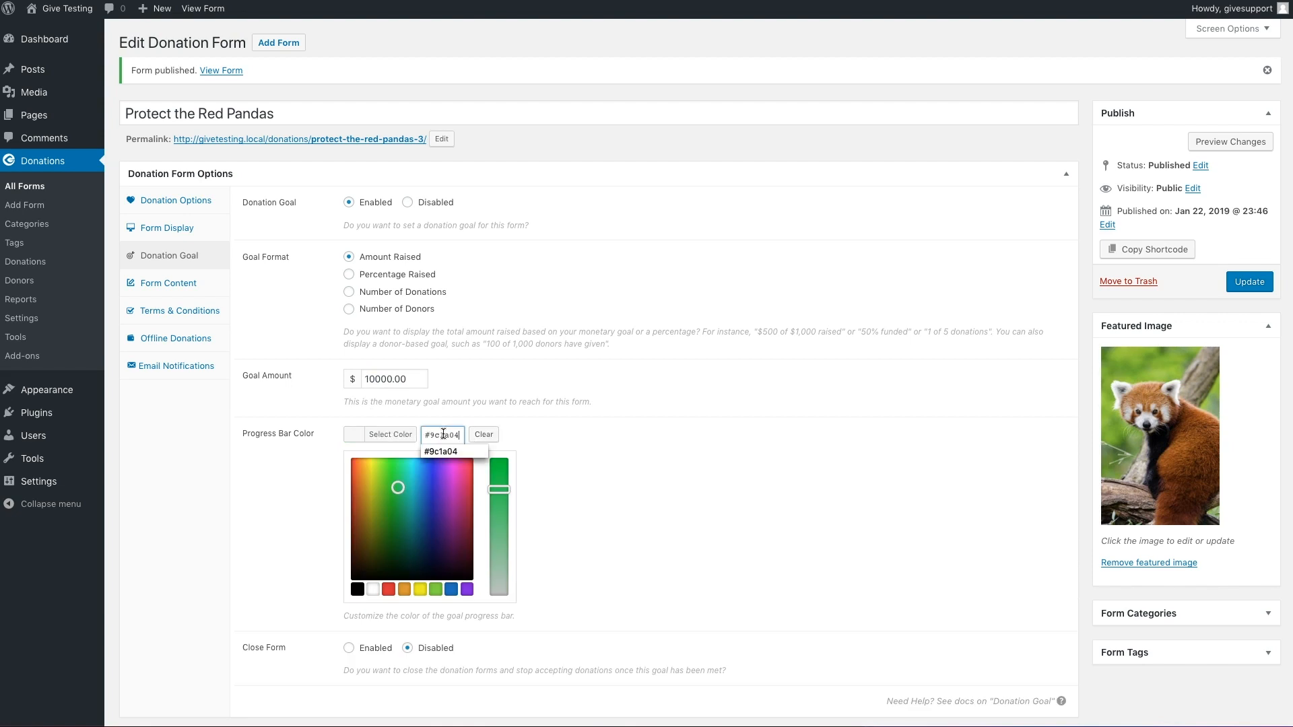
left_click(463, 450)
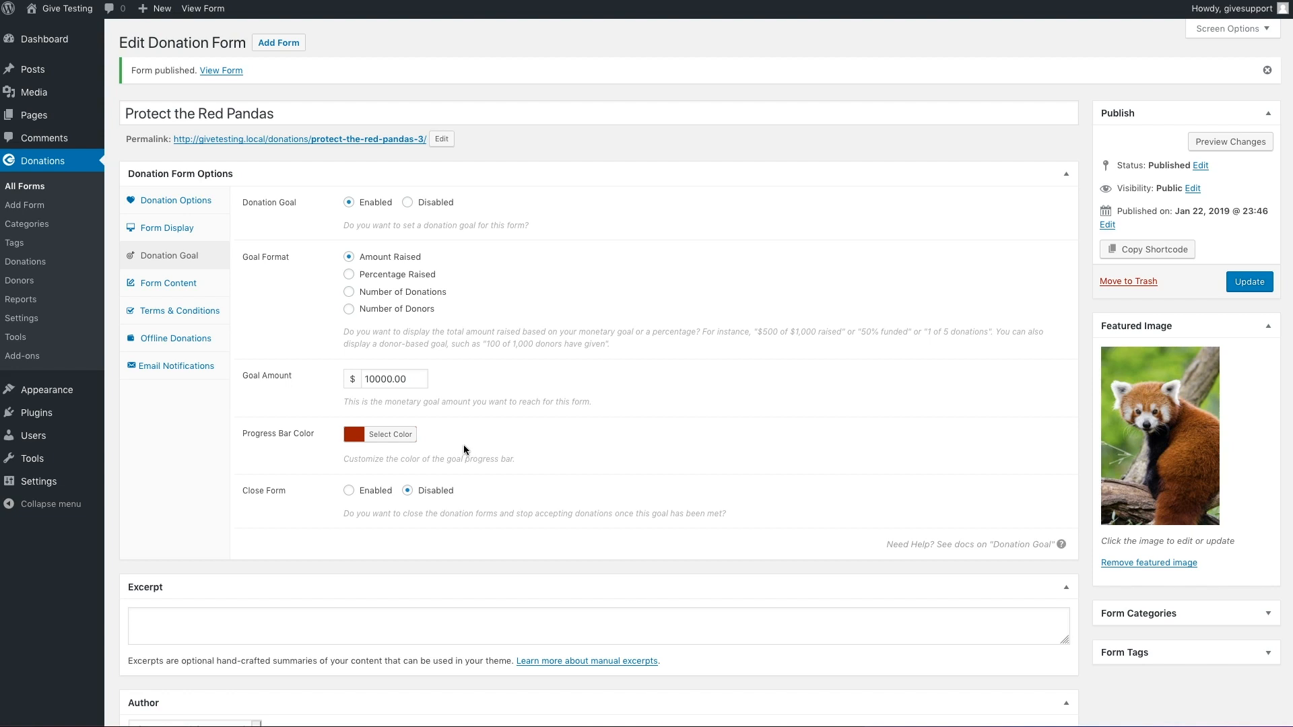
left_click(168, 283)
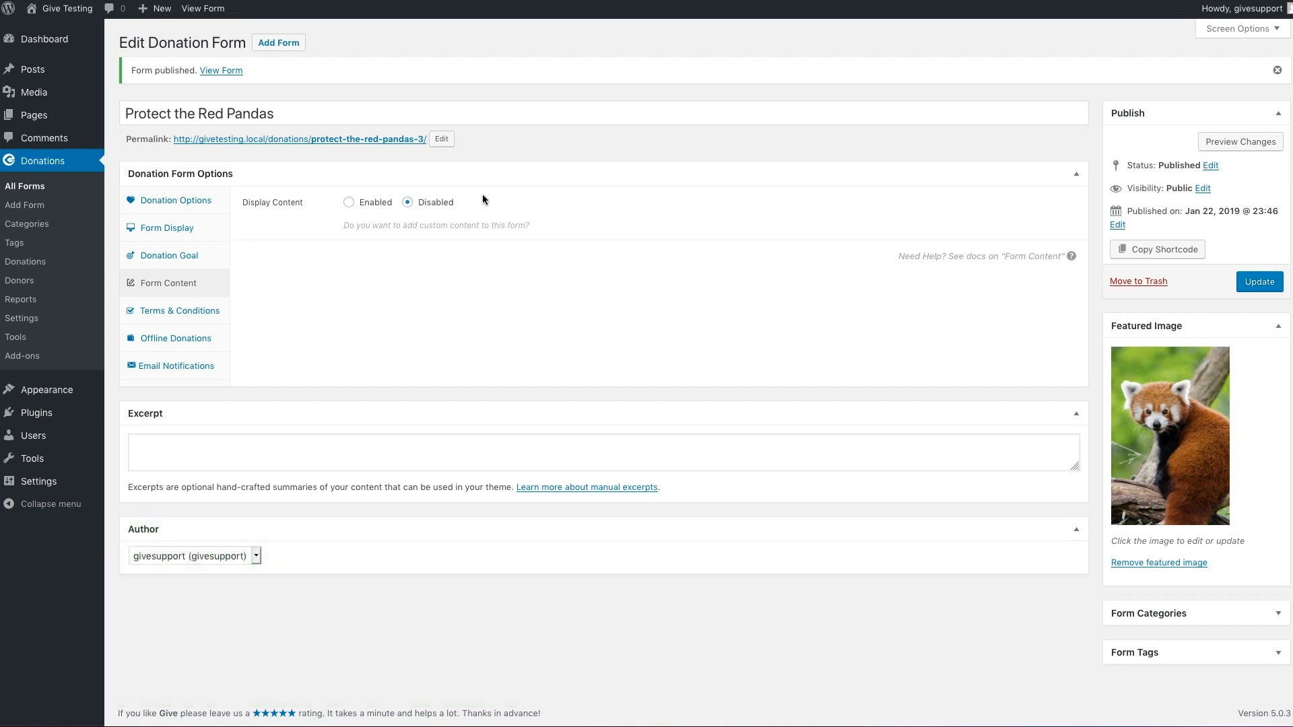
- Enable Display Content above the fields and enter the two-paragraph red panda blurb
left_click(349, 202)
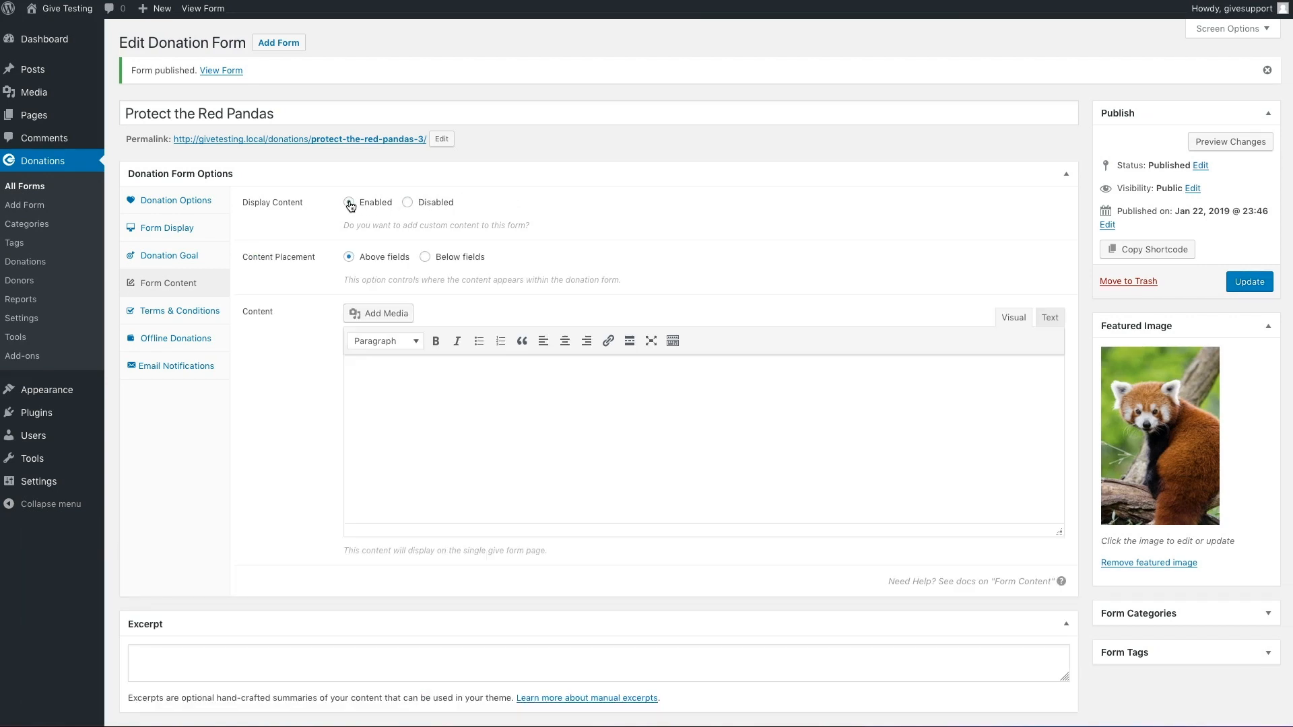
left_click(349, 202)
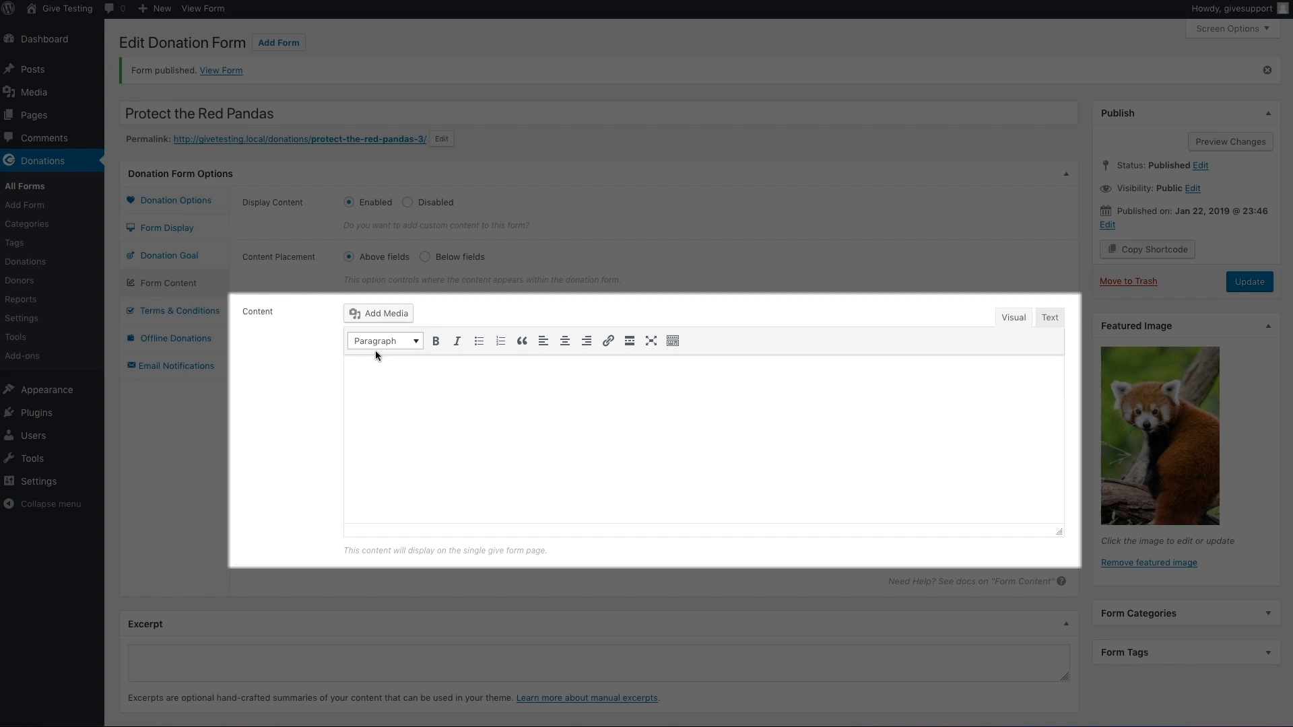
mouse_move(382, 370)
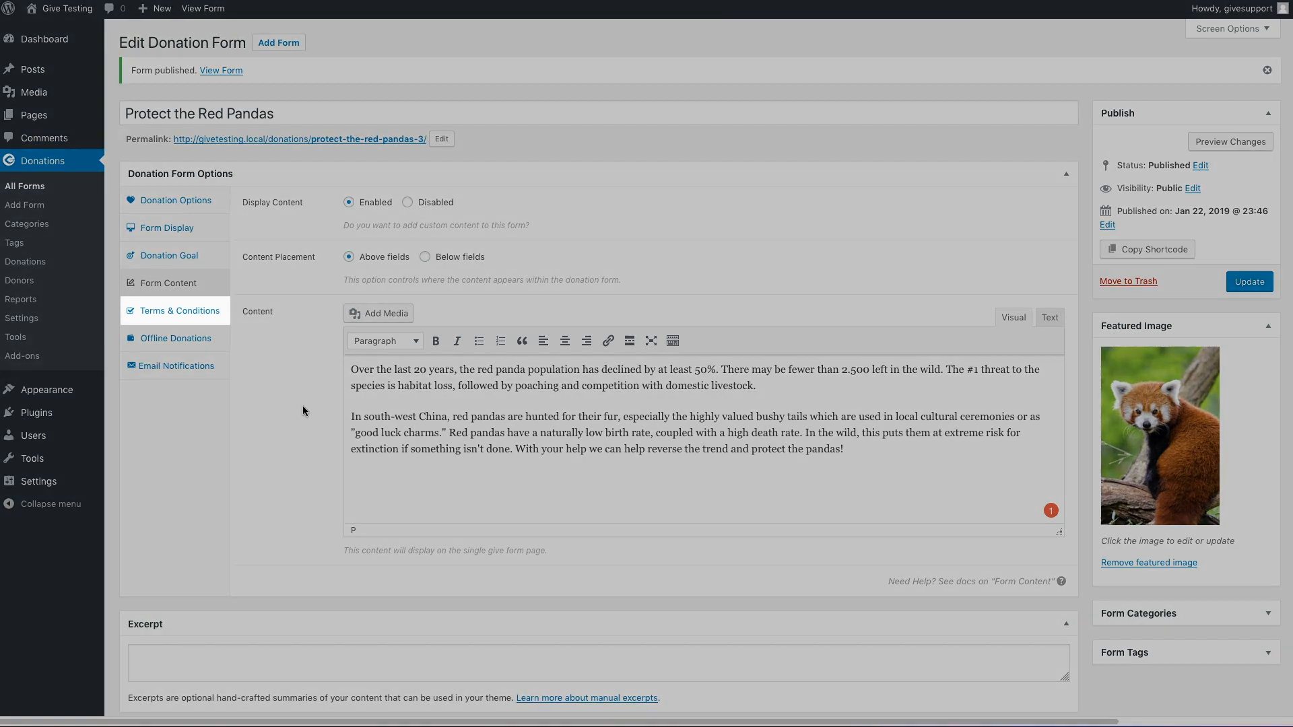
left_click(173, 338)
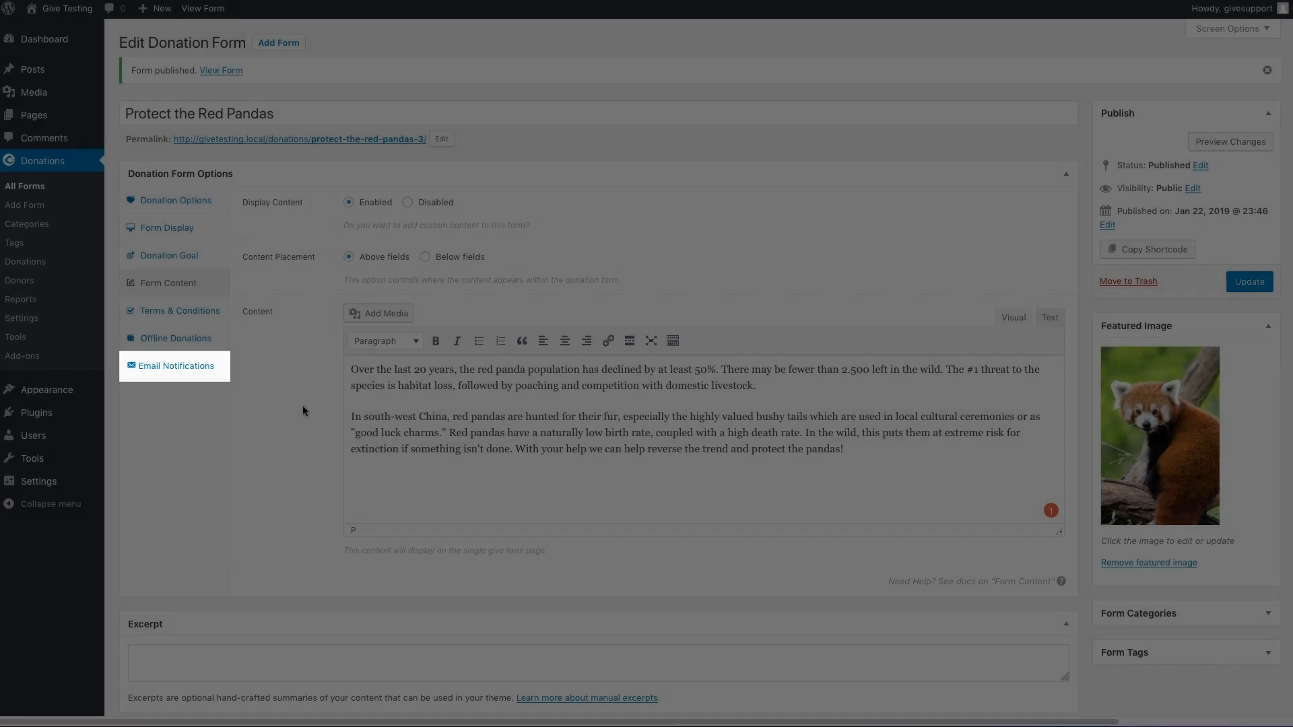
mouse_move(303, 411)
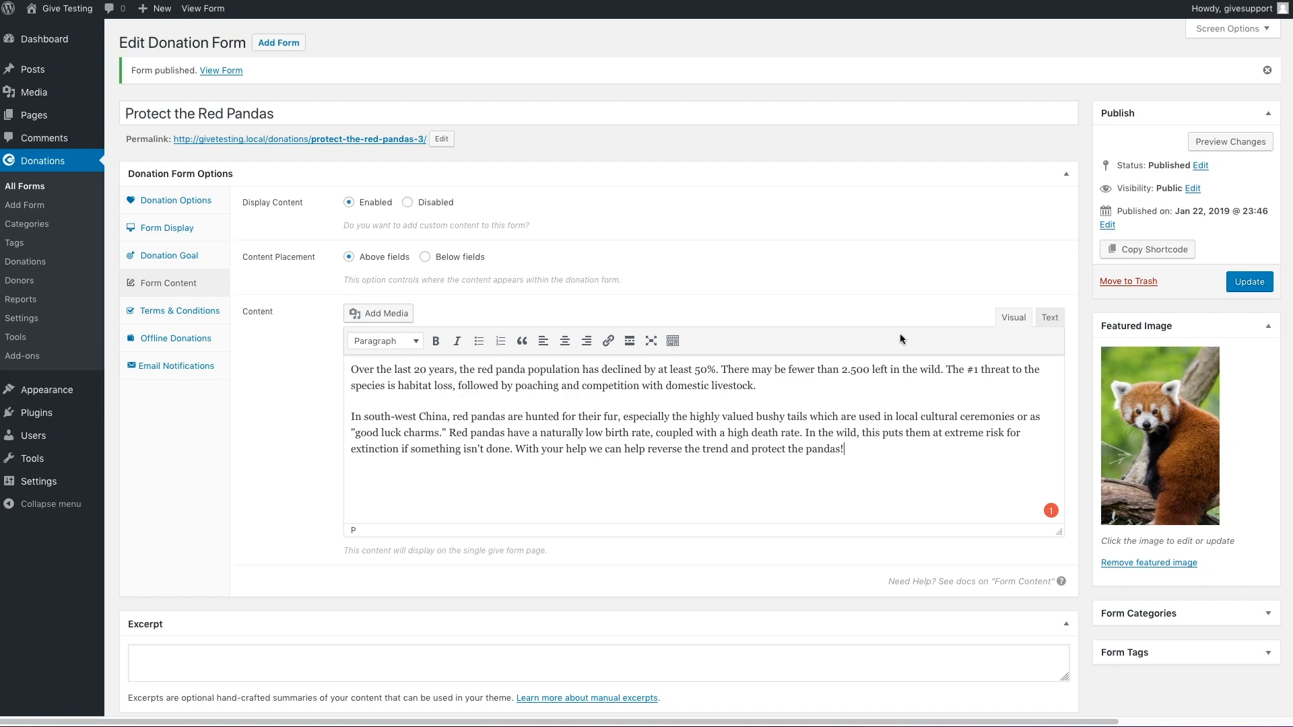
- Update the form and view the live donation page with its $10,000 goal bar
left_click(1248, 281)
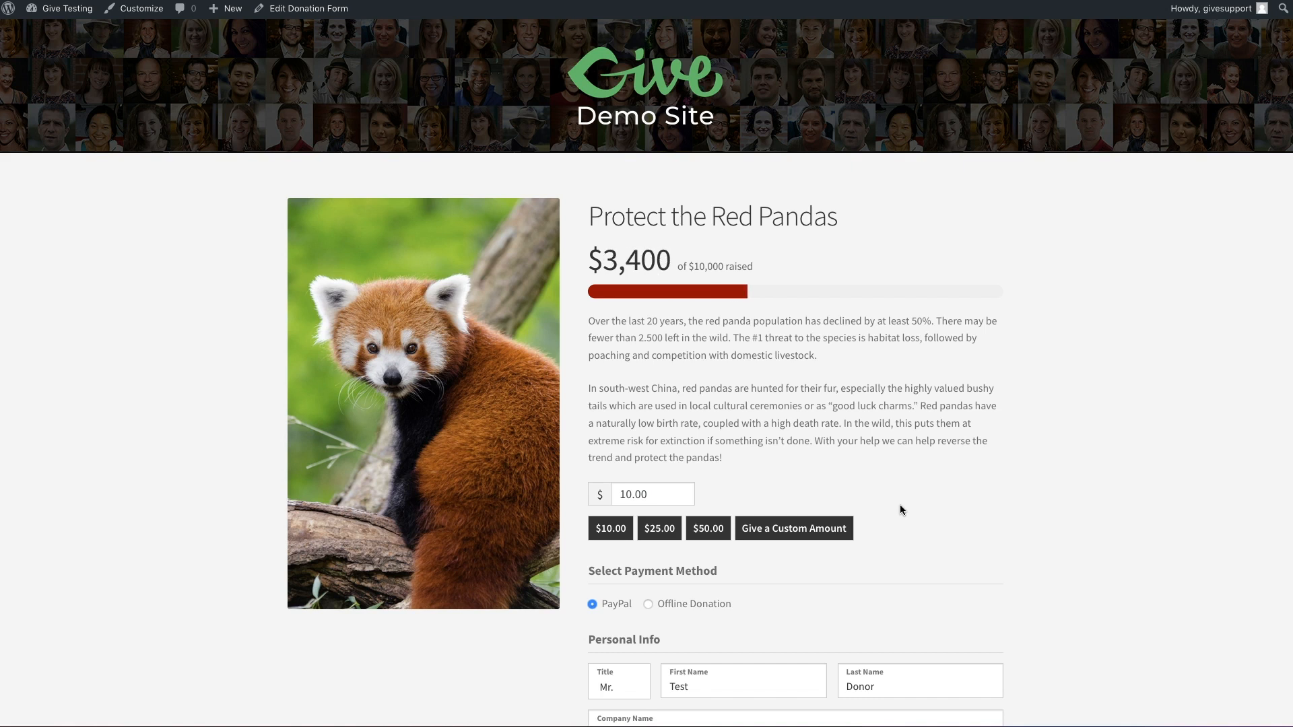
mouse_move(730, 520)
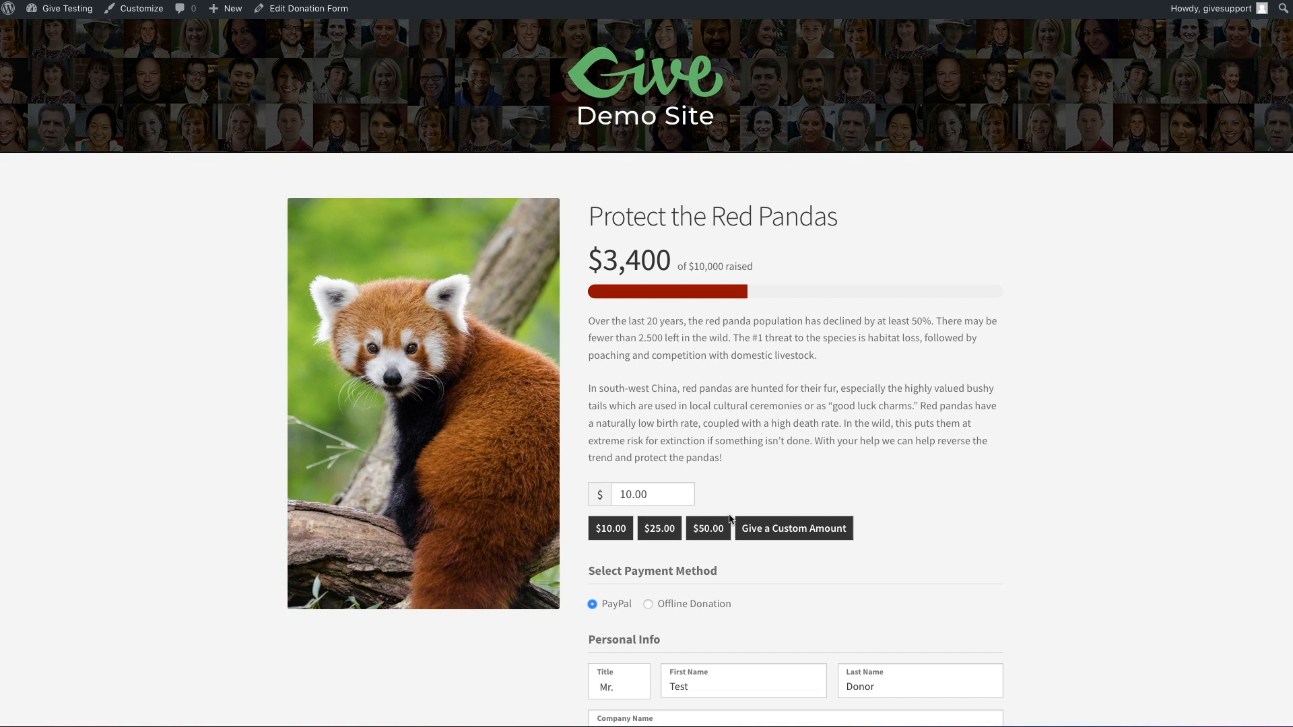
mouse_move(857, 527)
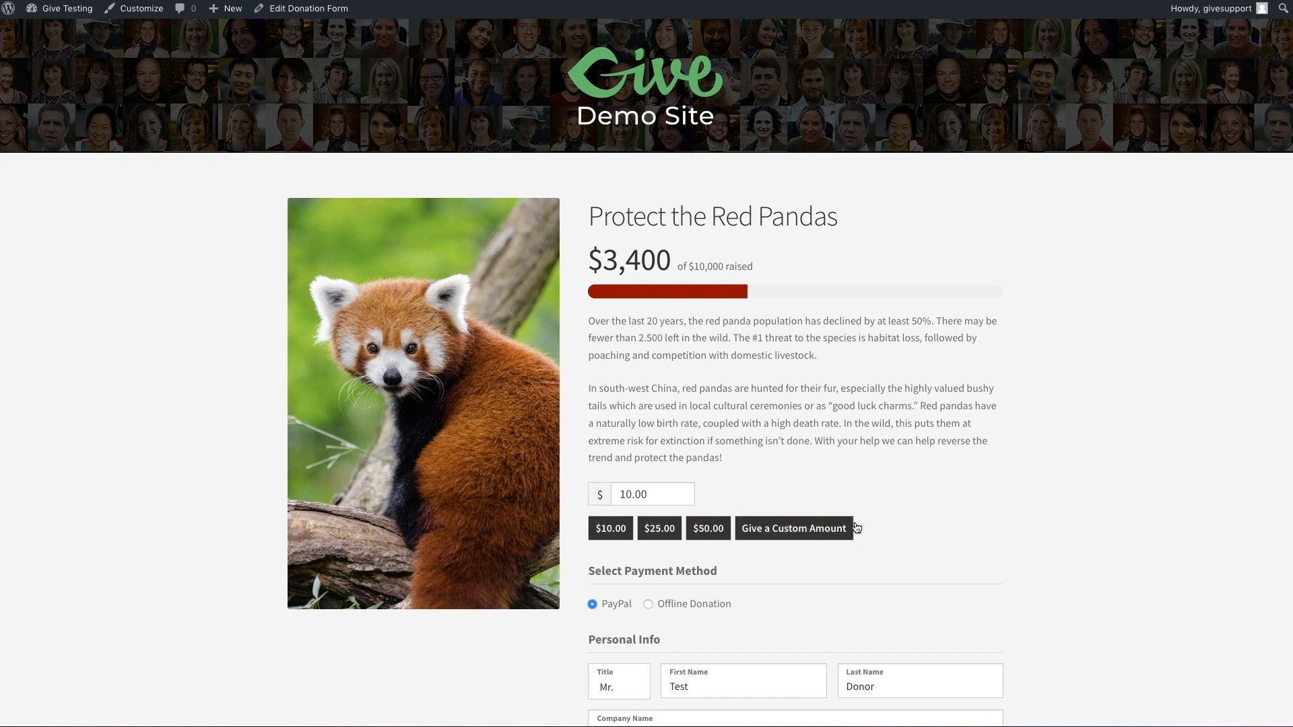
mouse_move(1001, 538)
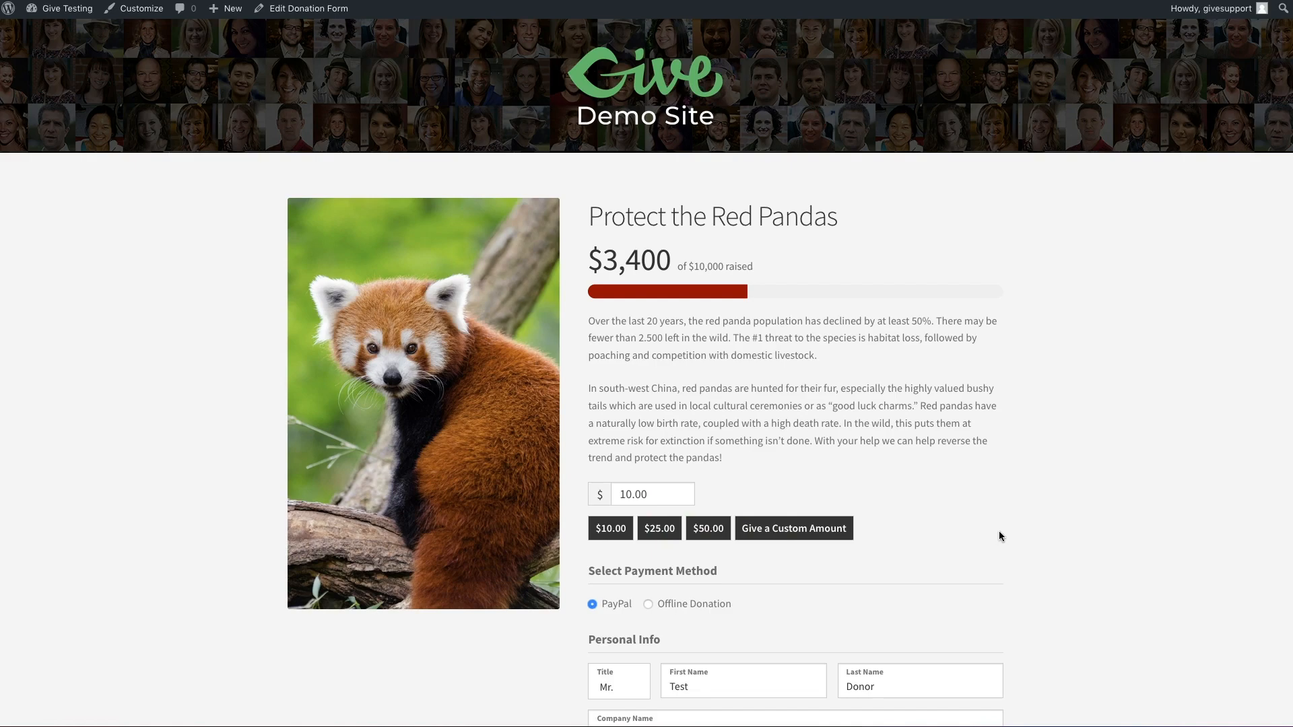
left_click(309, 8)
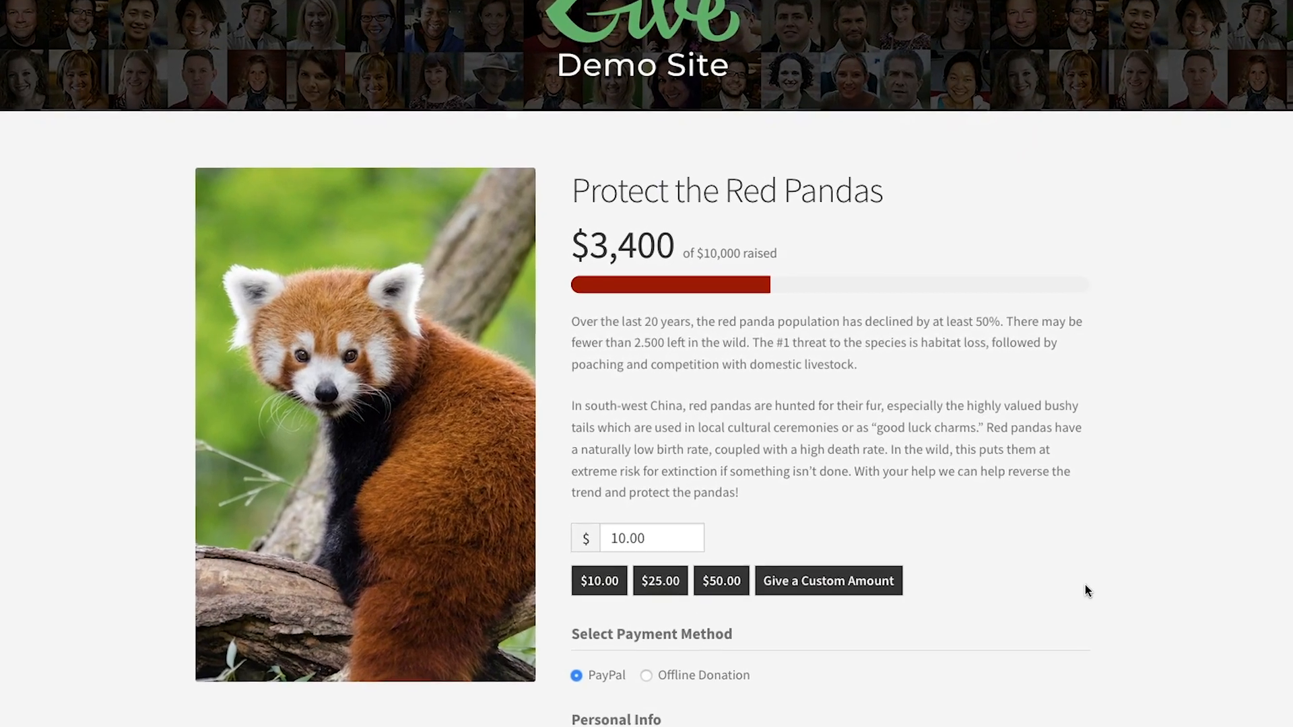
scroll("down", 3)
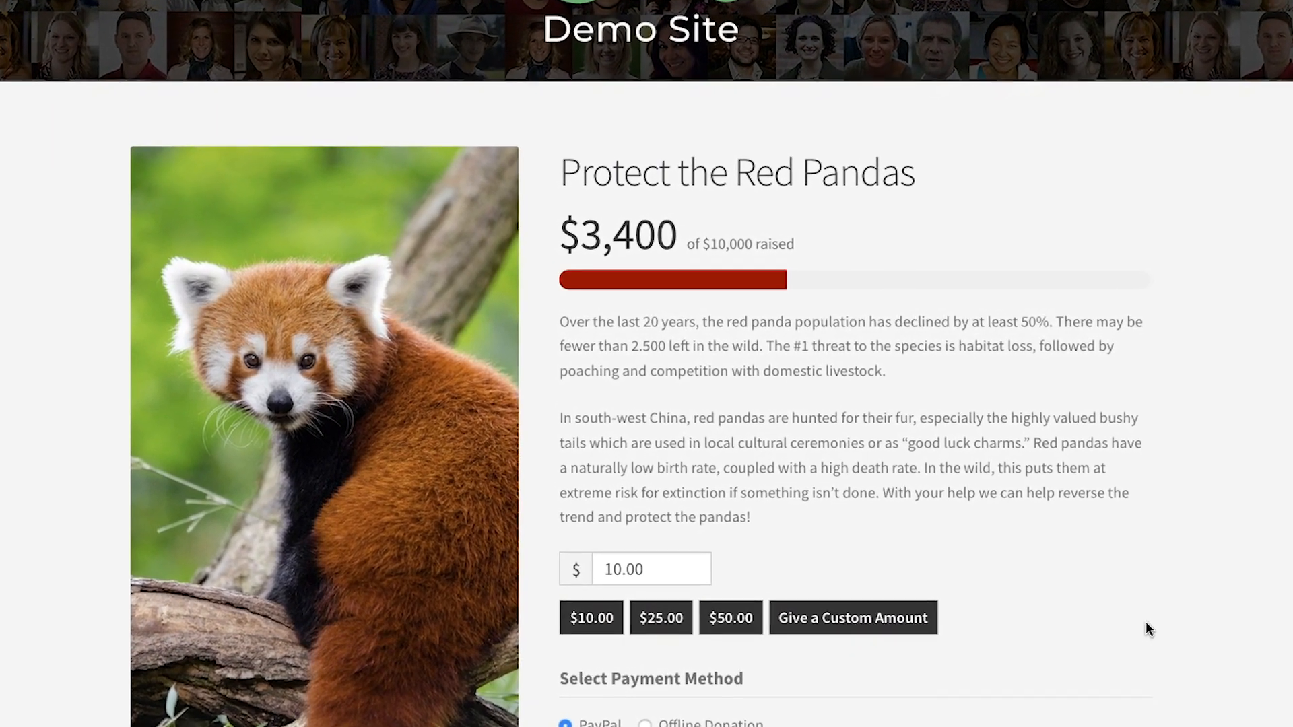